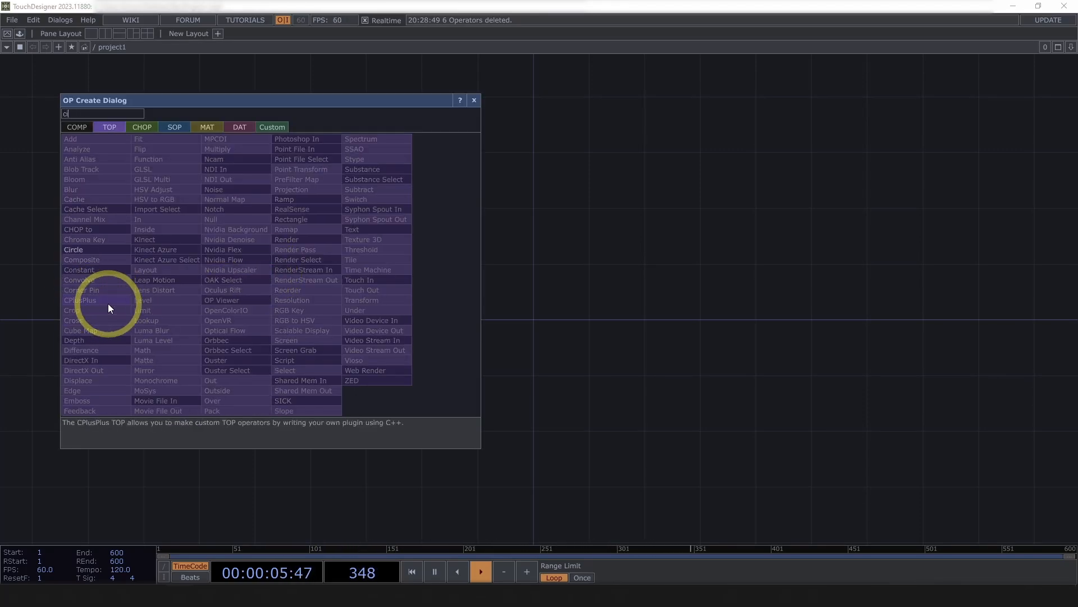
Add a Circle TOP, adjust its radius, and wire circle1 into a new Displace TOP.
left_click(73, 249)
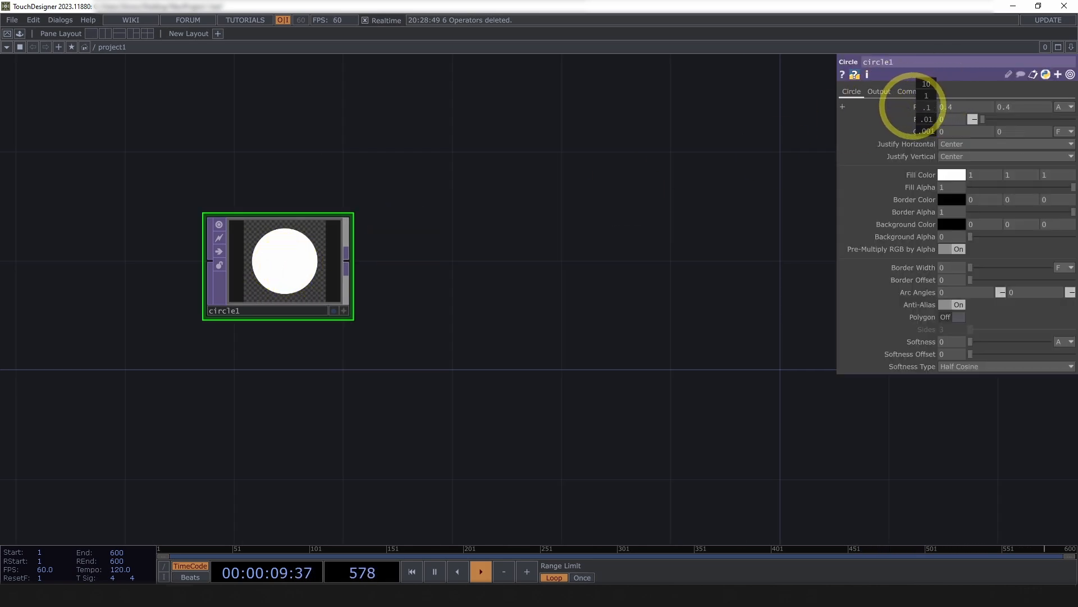
left_click(910, 91)
type("no")
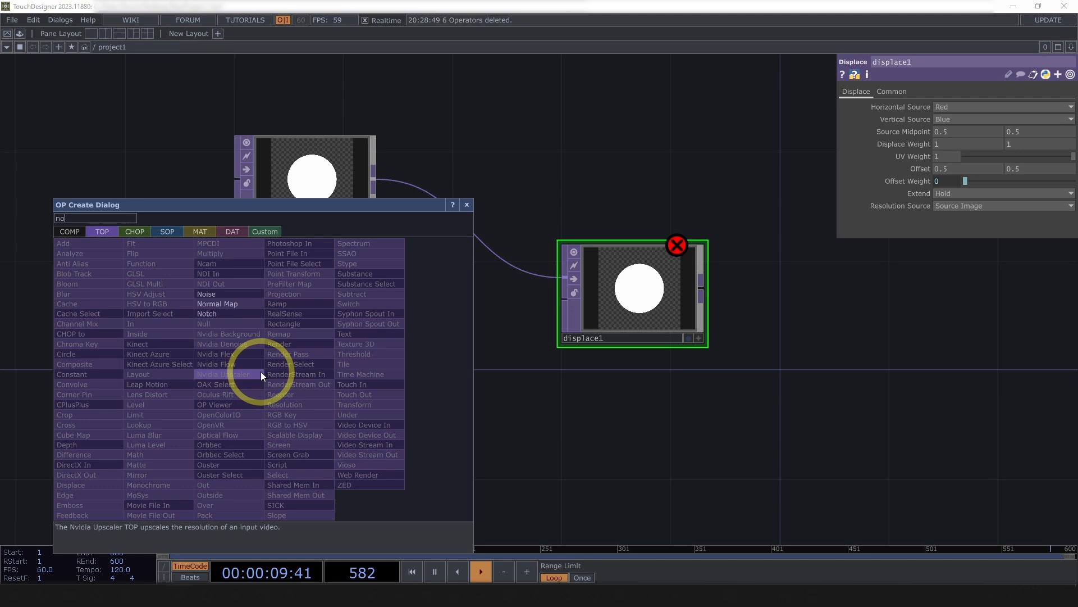
Feed a 1080-resolution, non-monochrome Noise TOP into displace1's second input.
left_click(205, 293)
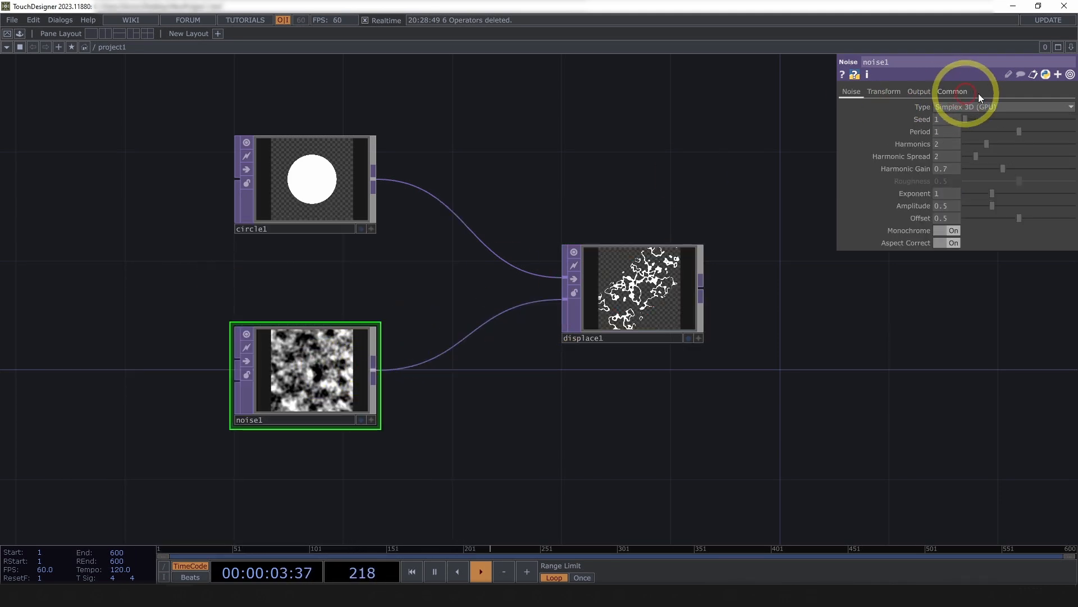
left_click(952, 91)
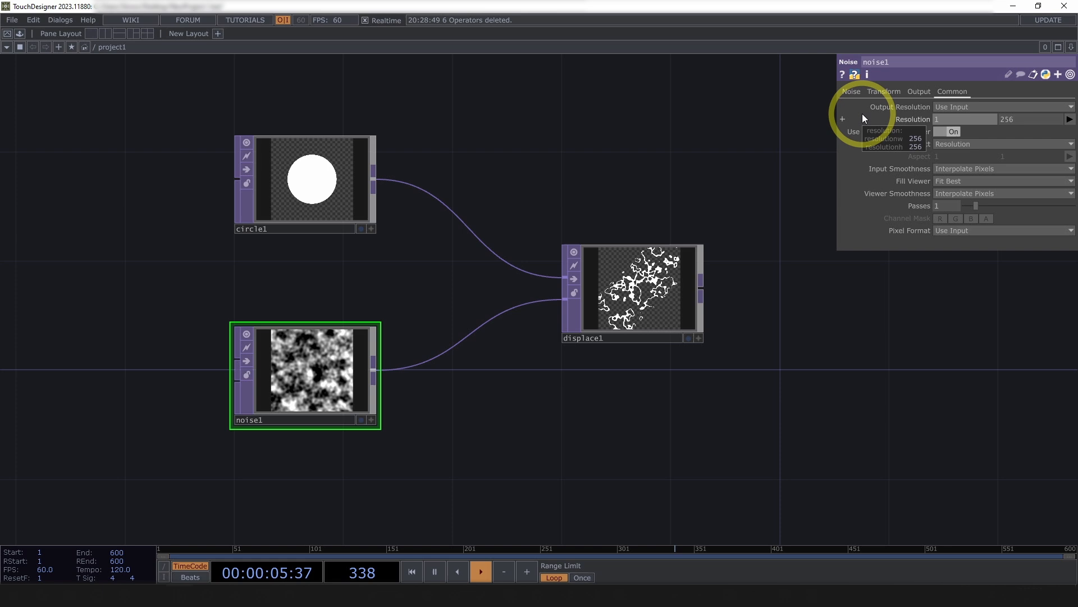
type("1080")
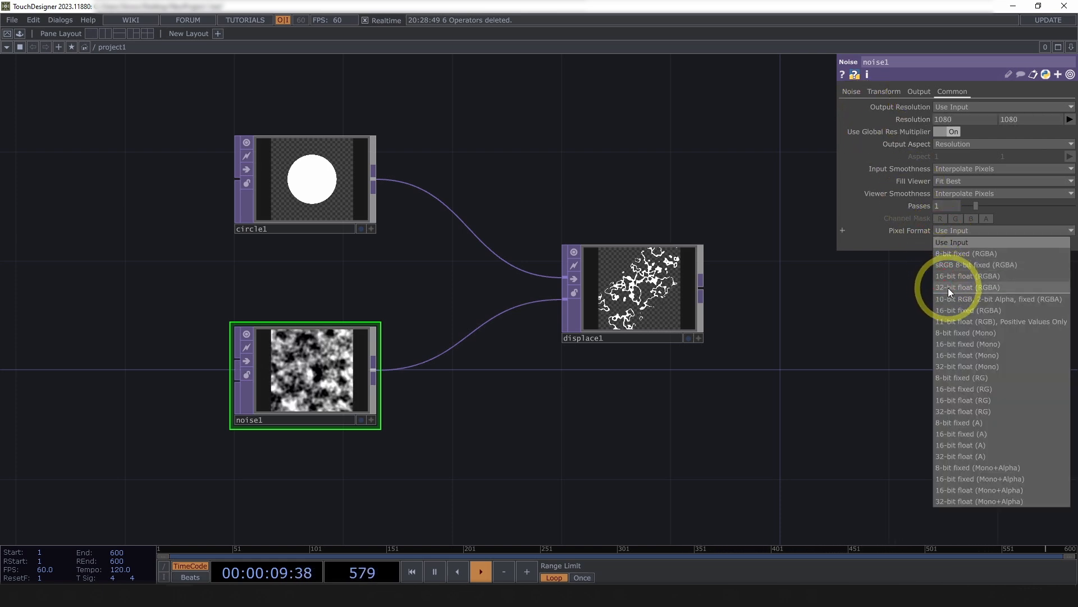
left_click(851, 91)
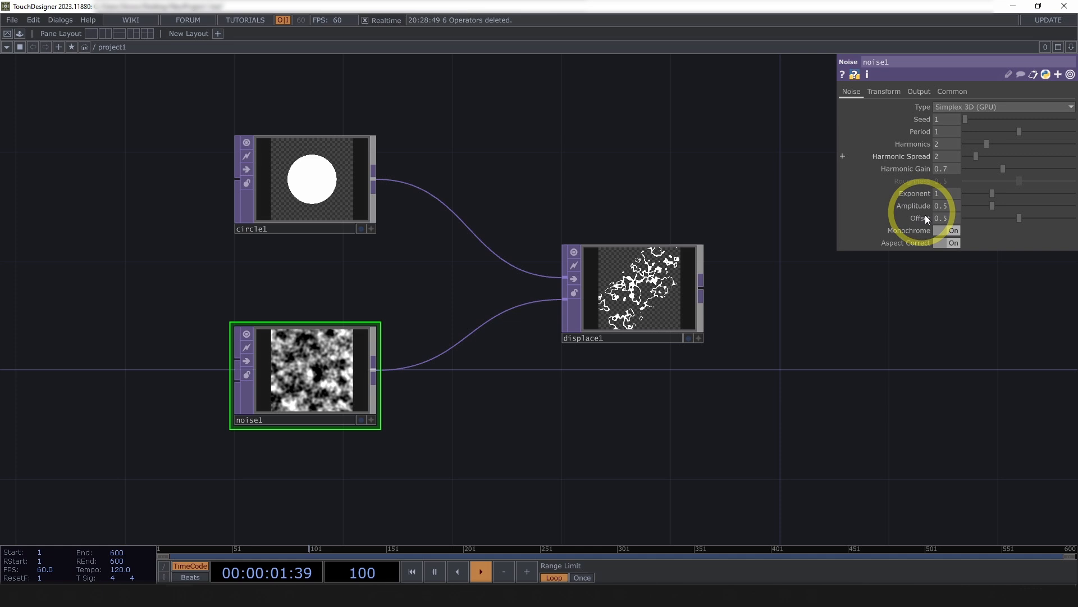
left_click(951, 230)
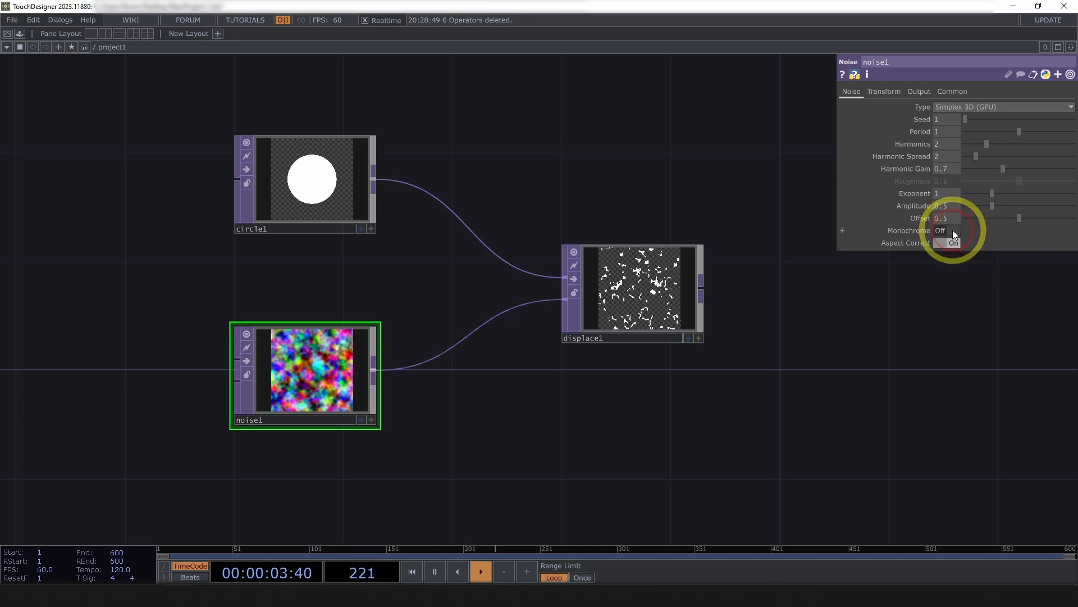
mouse_move(708, 150)
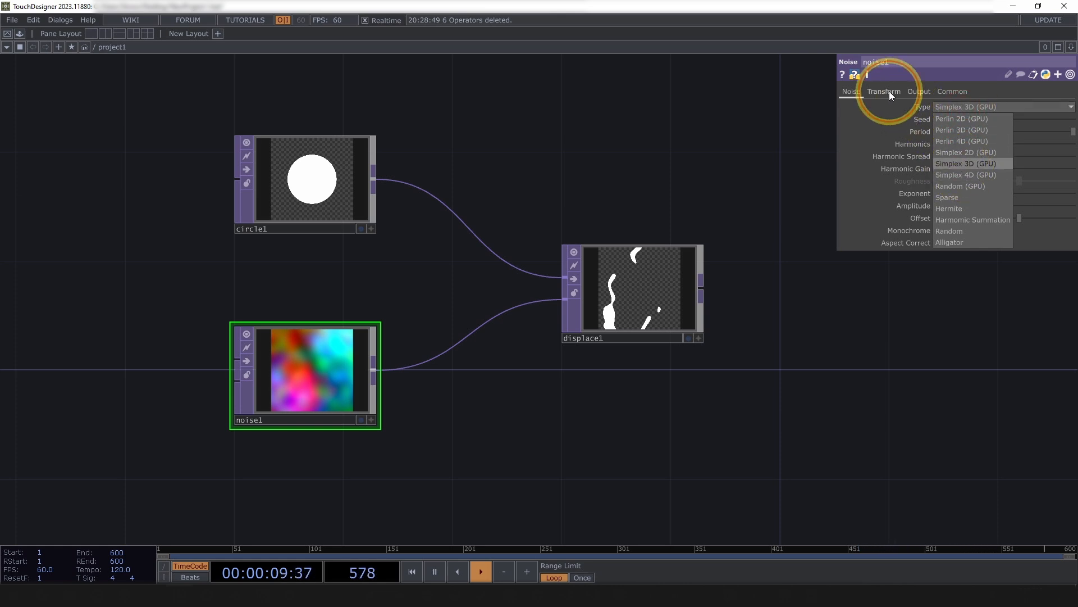
Animate the noise's translate y with the expression absTime.seconds * .1.
left_click(884, 91)
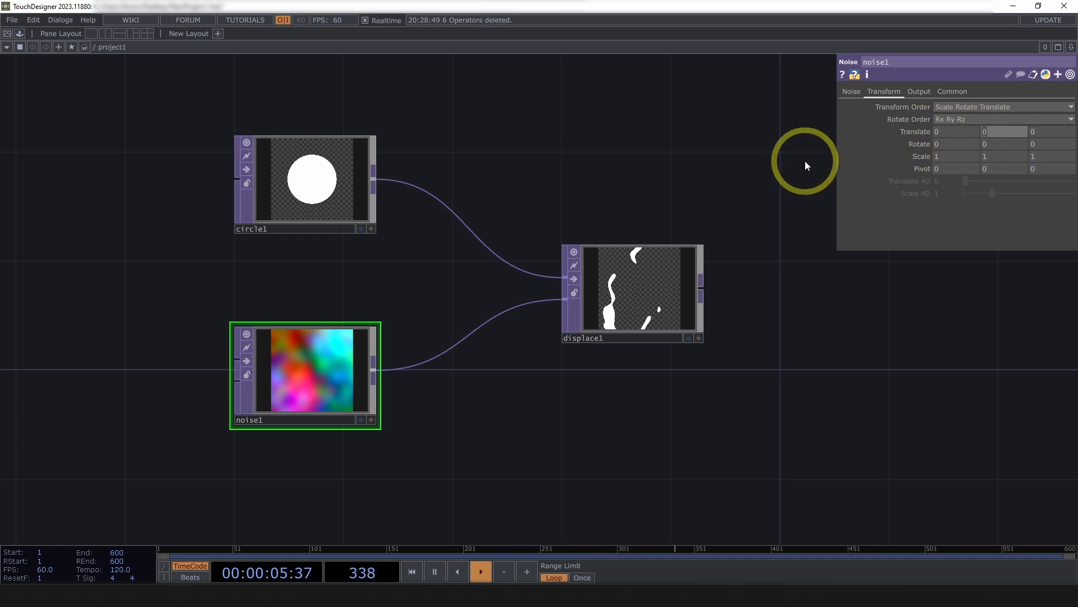
left_click(1002, 144)
type("absTime.seconds *")
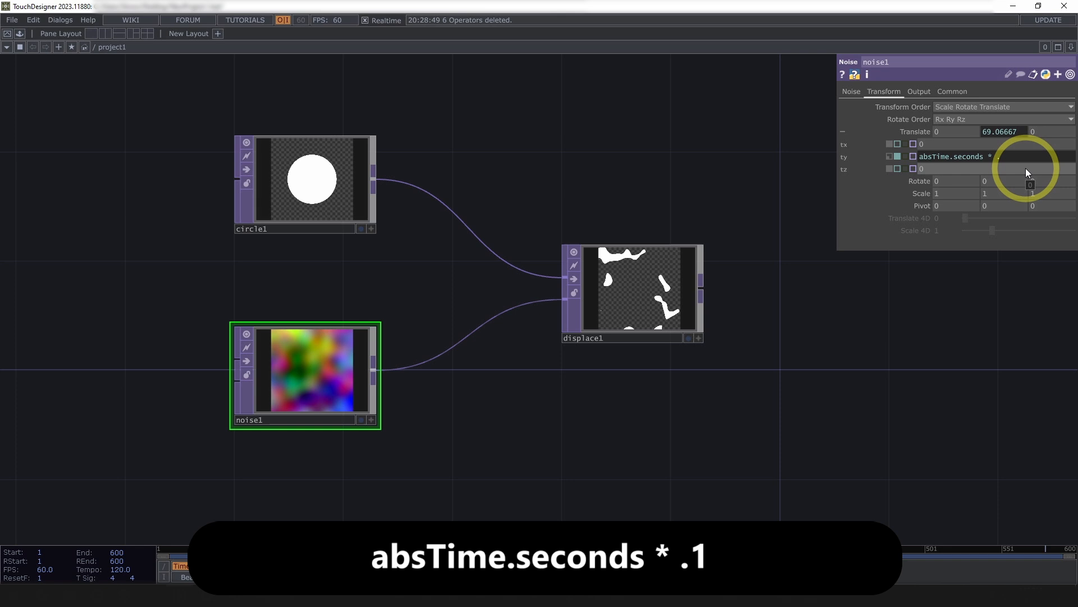
left_click(631, 292)
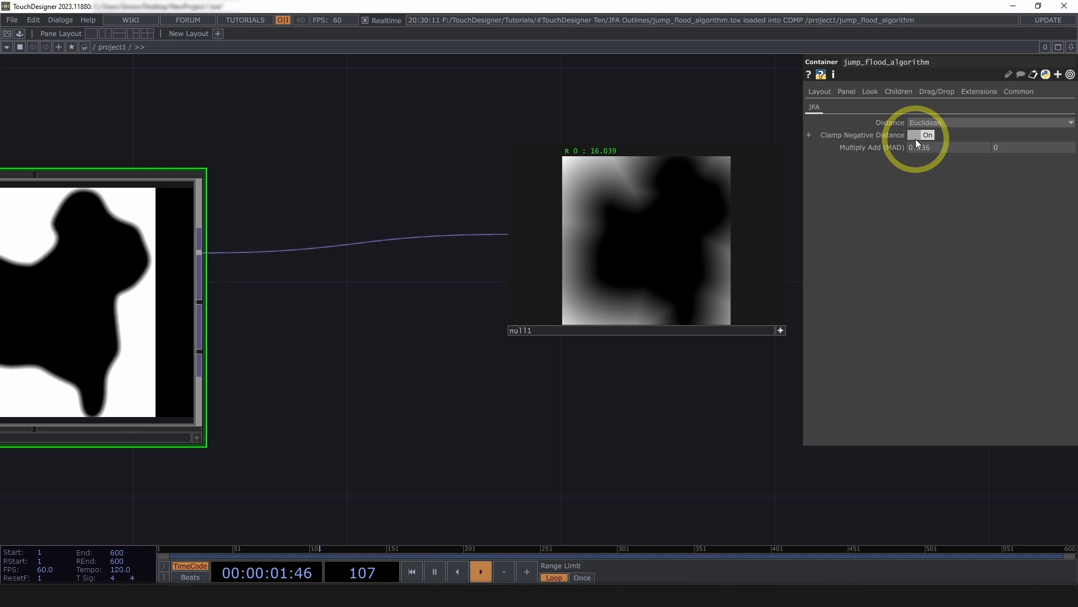
Turn off Clamp Negative Distance on the jump_flood_algorithm component feeding null1.
left_click(927, 135)
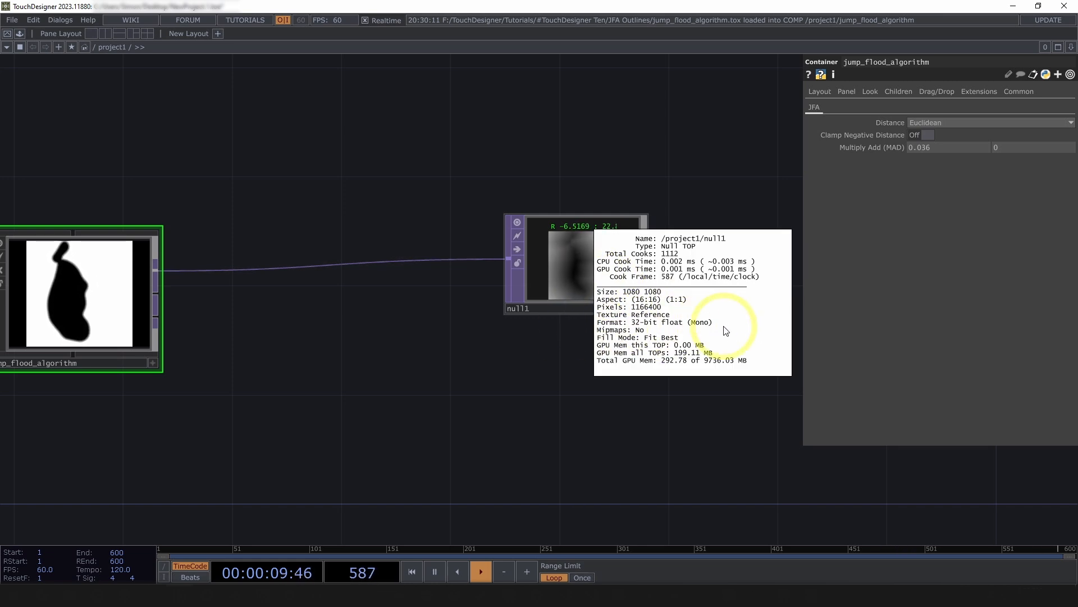
mouse_move(650, 364)
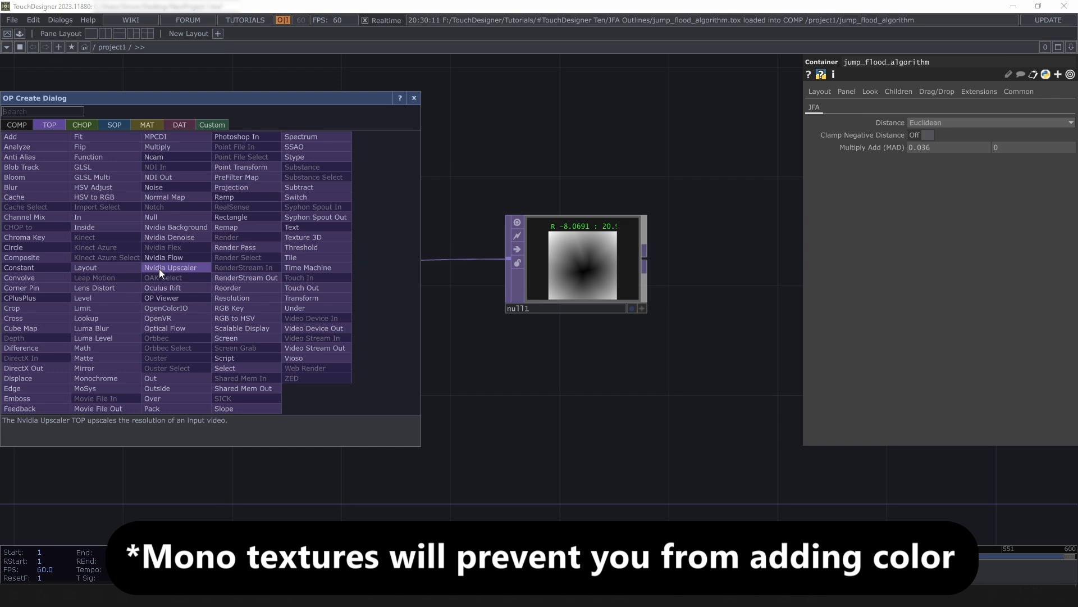
Insert a Resolution TOP before null1 with 32-bit float (RGBA) pixel format.
left_click(232, 298)
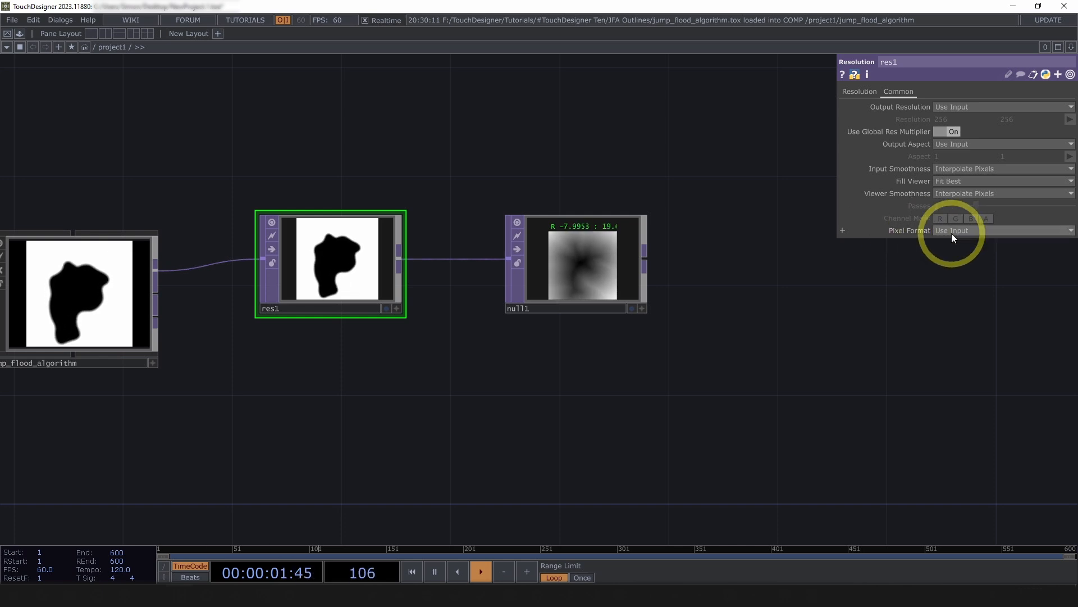
left_click(1001, 231)
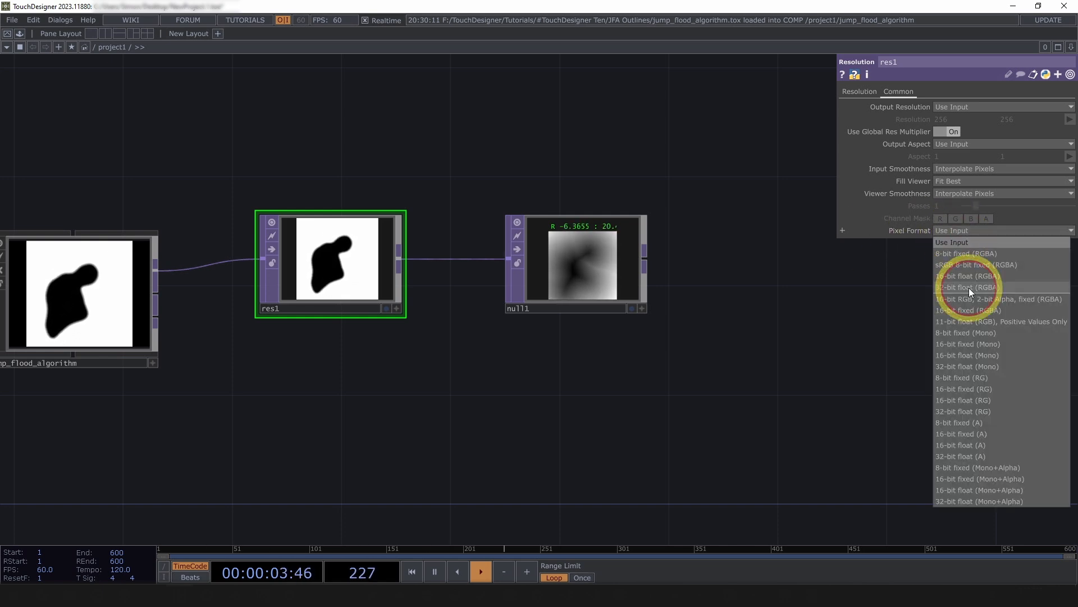
left_click(972, 287)
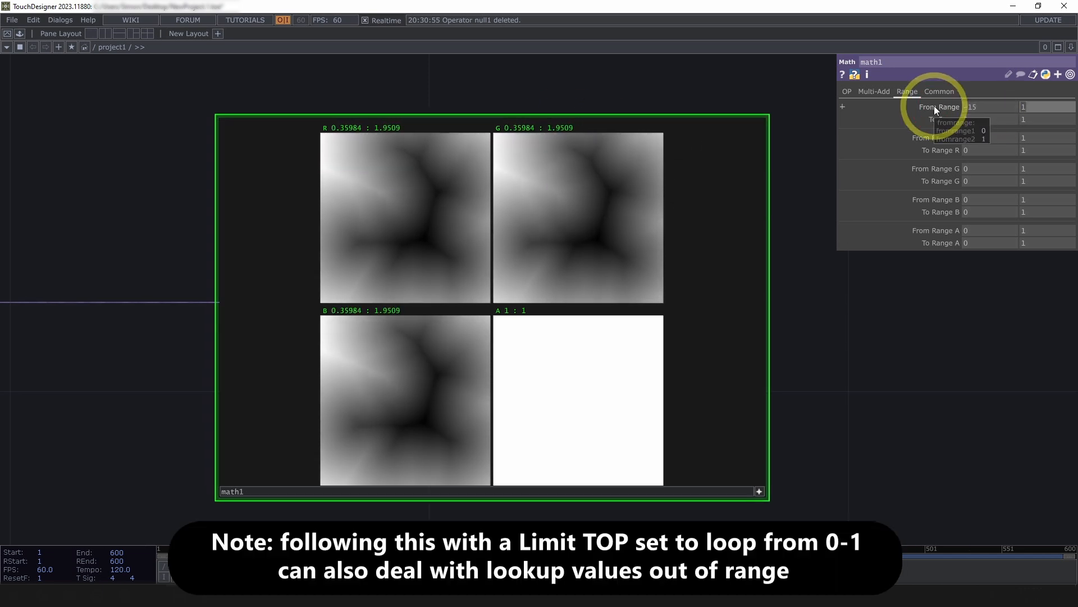
Set math1's From Range to -15 and 30.
type("30")
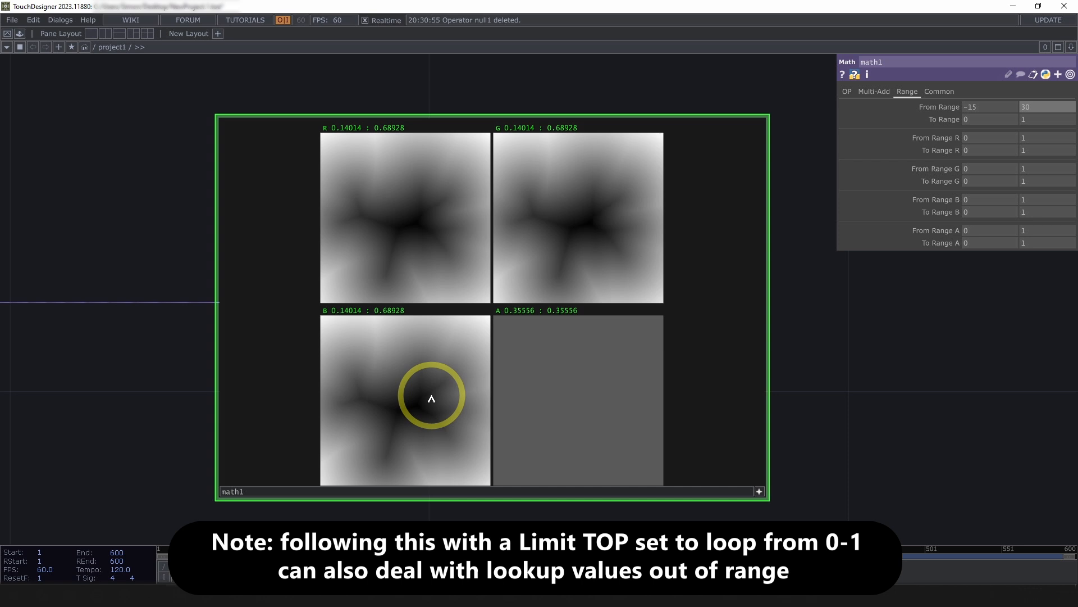
mouse_move(608, 192)
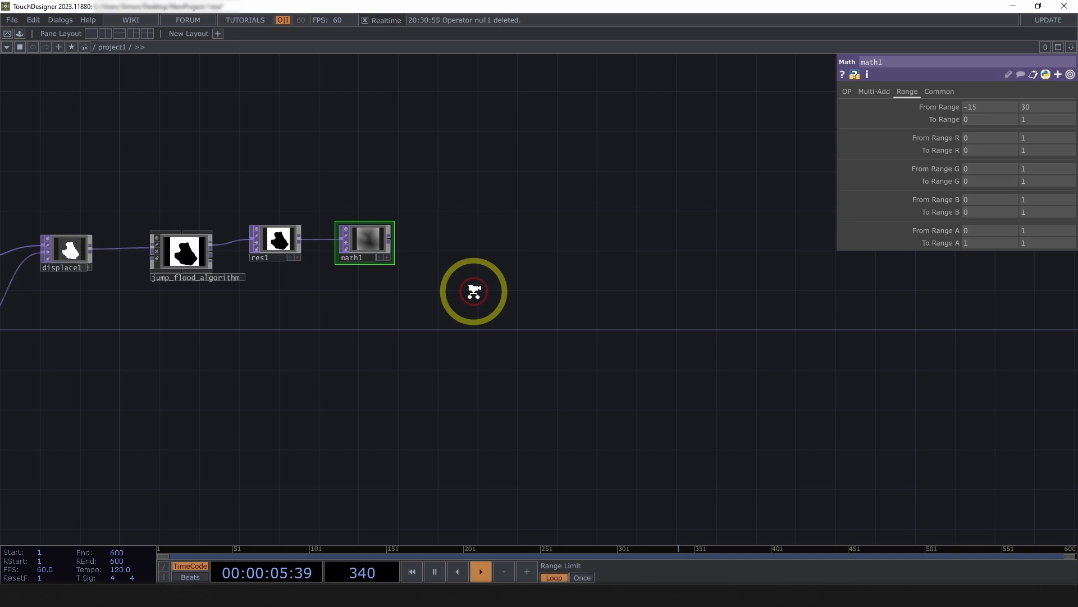
Add a Lookup TOP after math1, feed it a Ramp TOP, and end in a Null TOP.
double_click(474, 289)
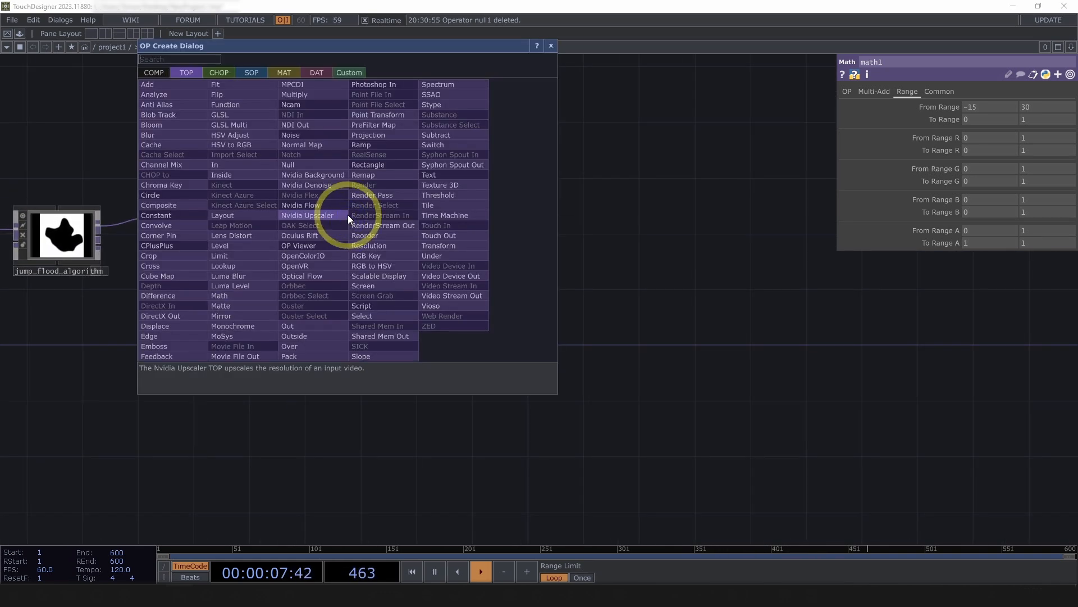
type("lo")
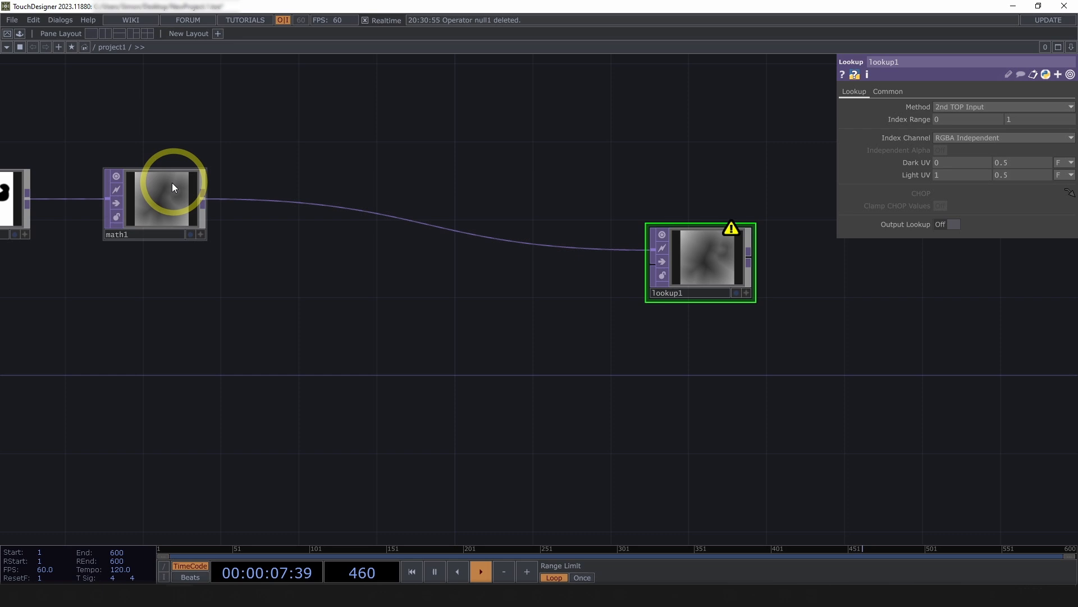
mouse_move(473, 284)
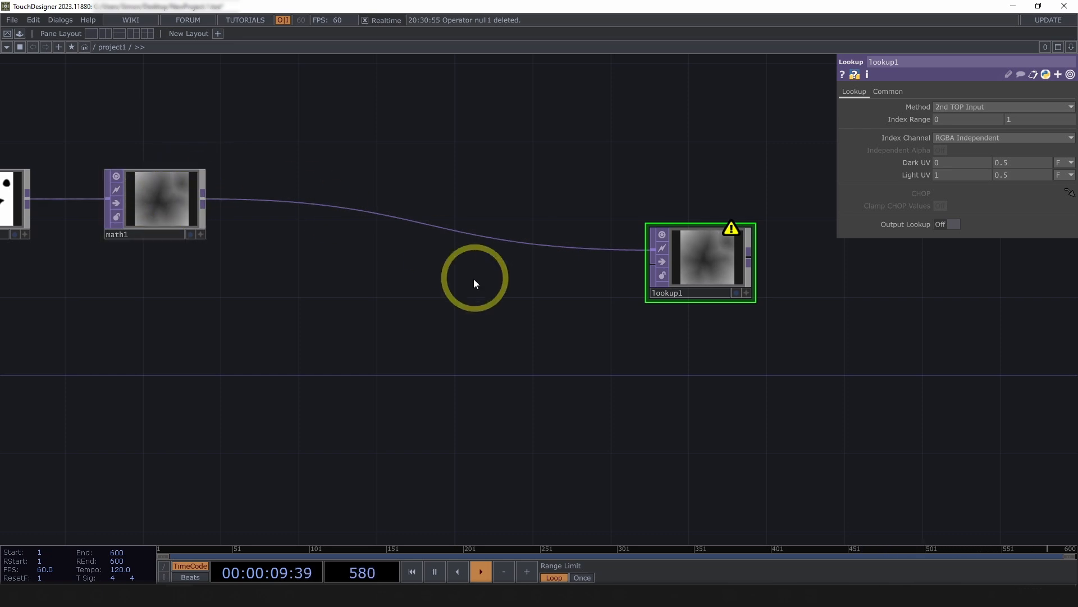
double_click(473, 282)
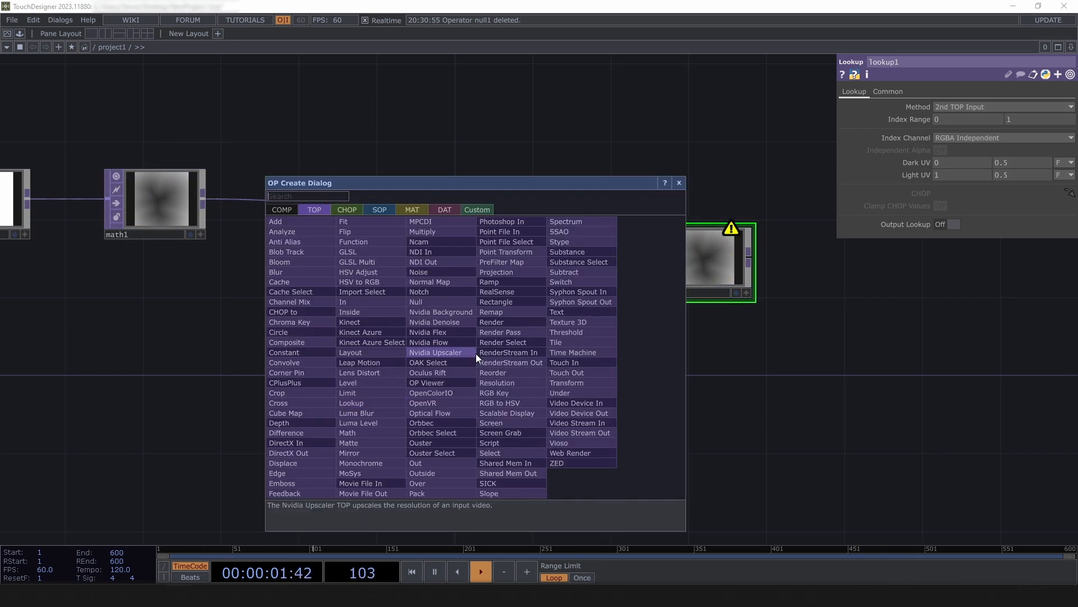
left_click(489, 282)
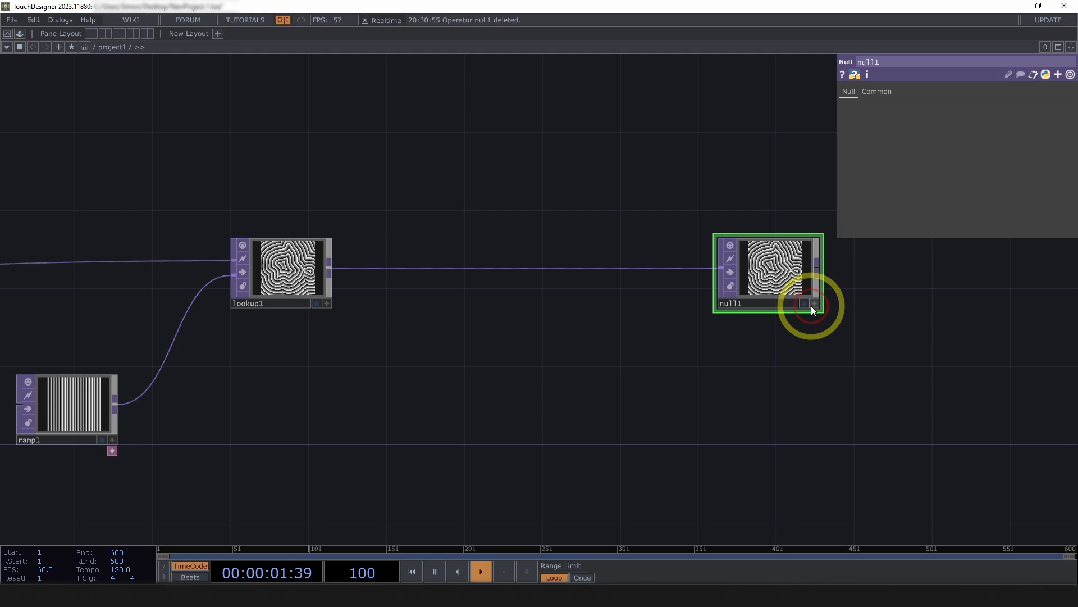
Split the workspace and show null1's stripe output as the second pane's background.
left_click(802, 303)
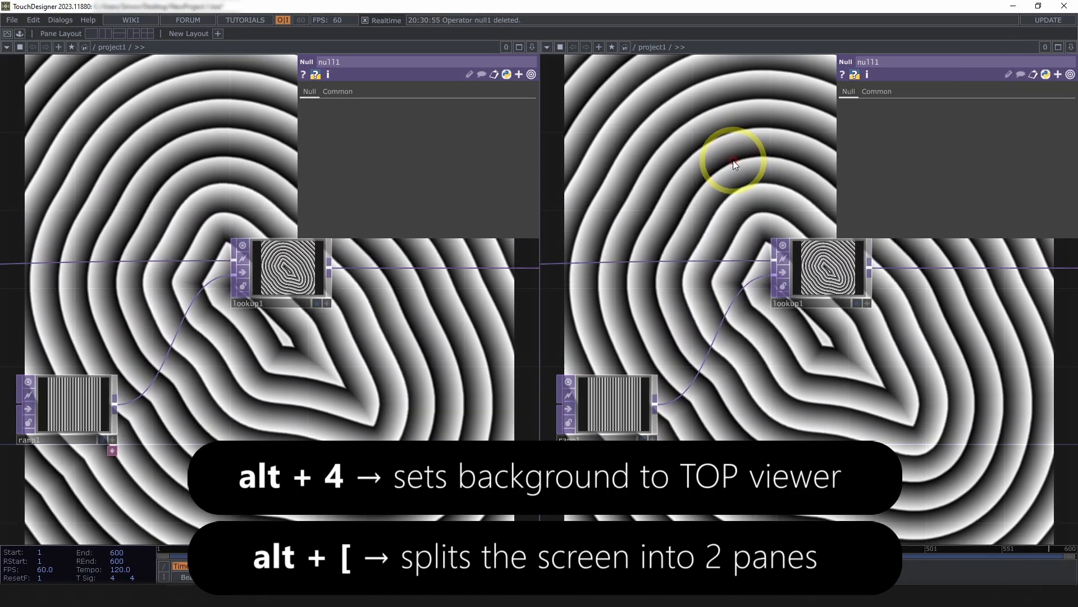
left_click(546, 46)
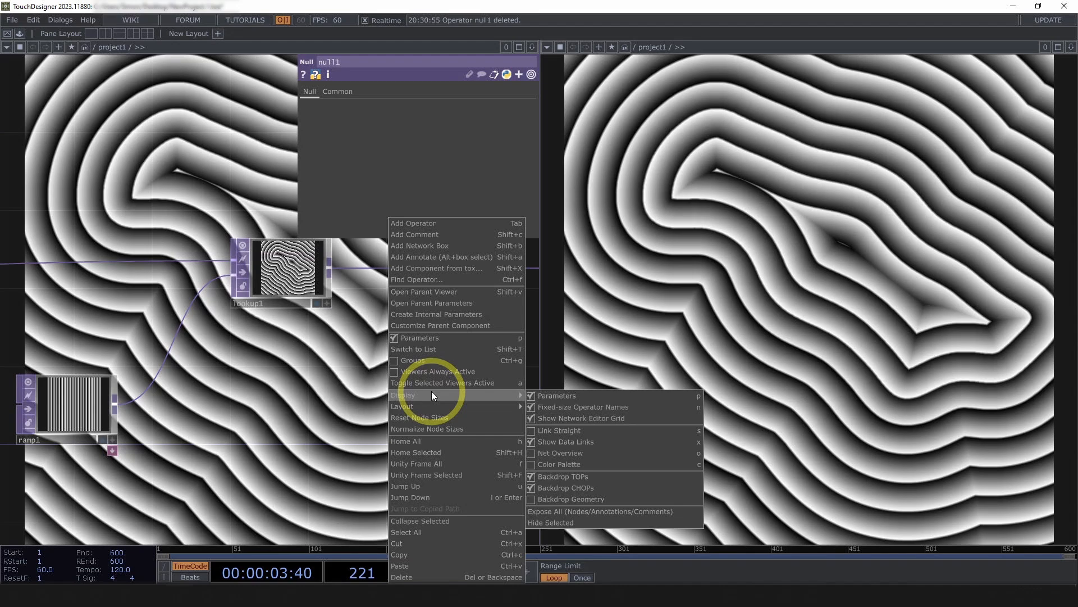
left_click(533, 378)
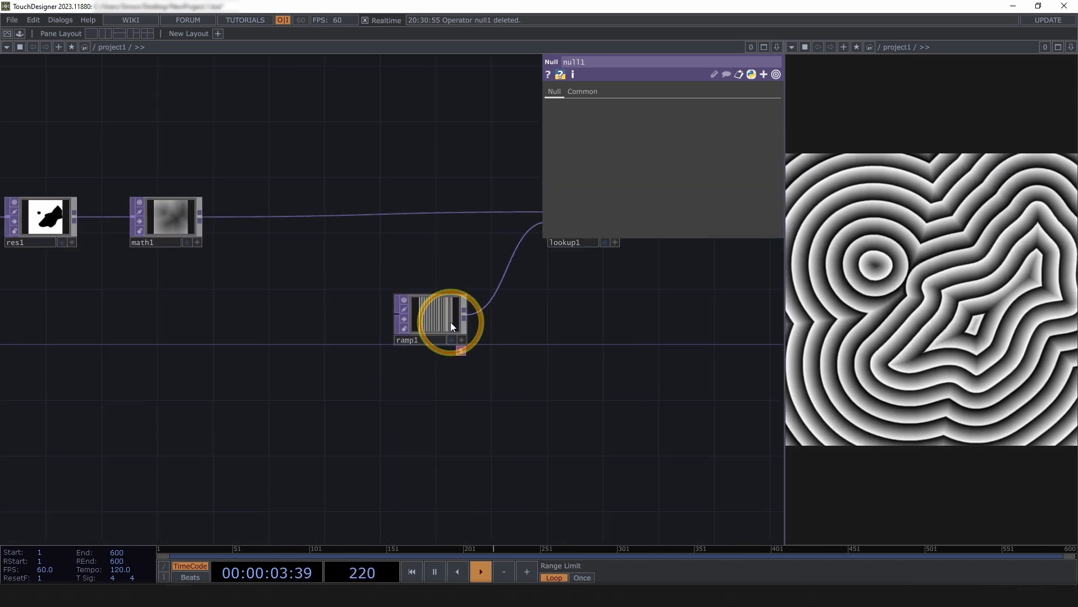
Set ramp1 to Repeat extend, Step interpolation, period 0.05, with animated phase.
left_click(429, 316)
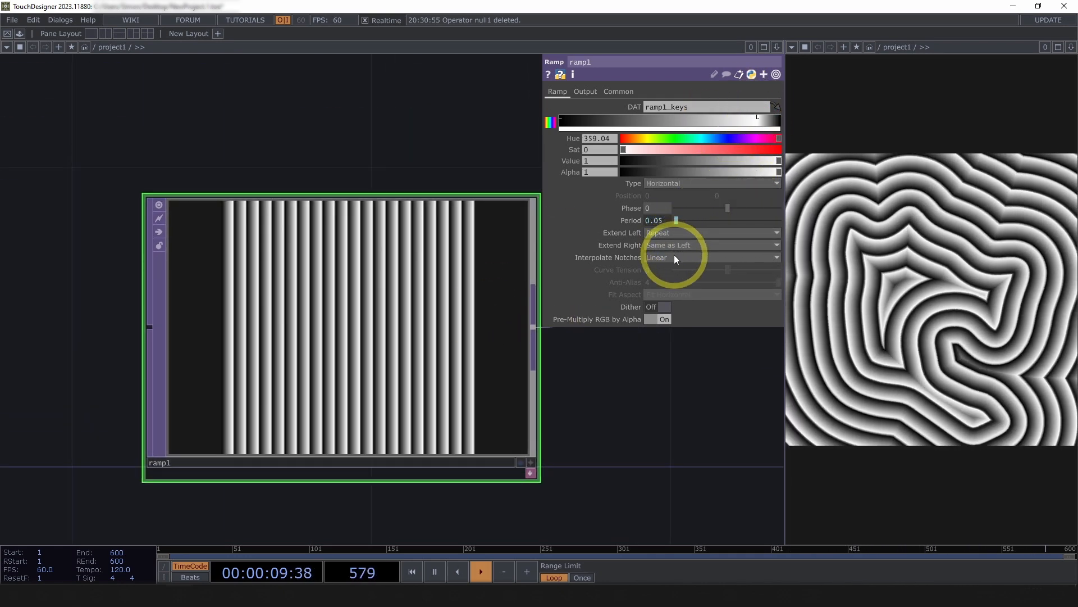
left_click(711, 257)
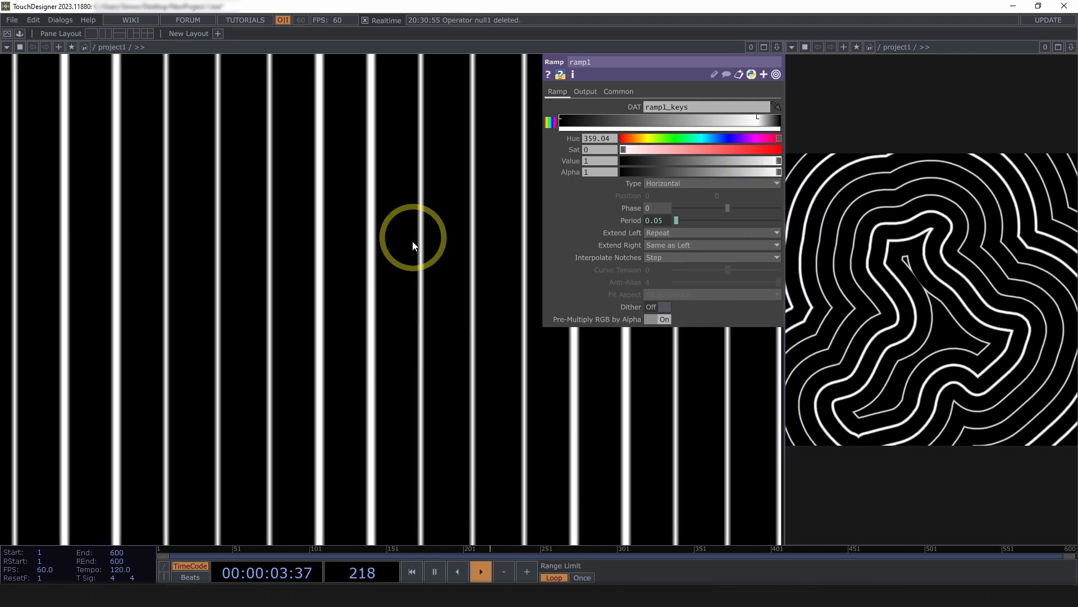
mouse_move(327, 153)
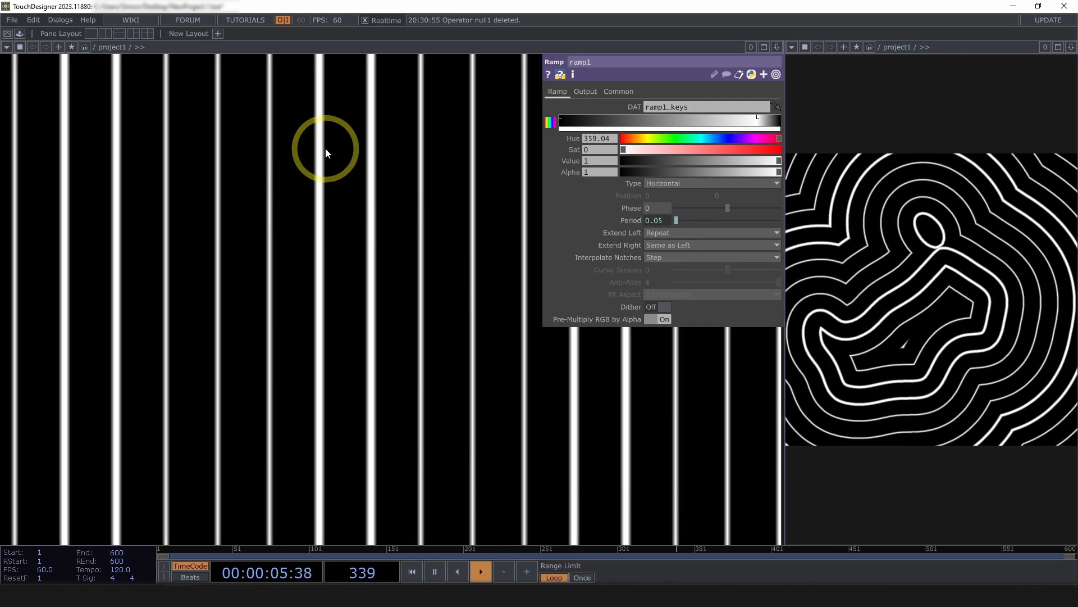
left_click(584, 92)
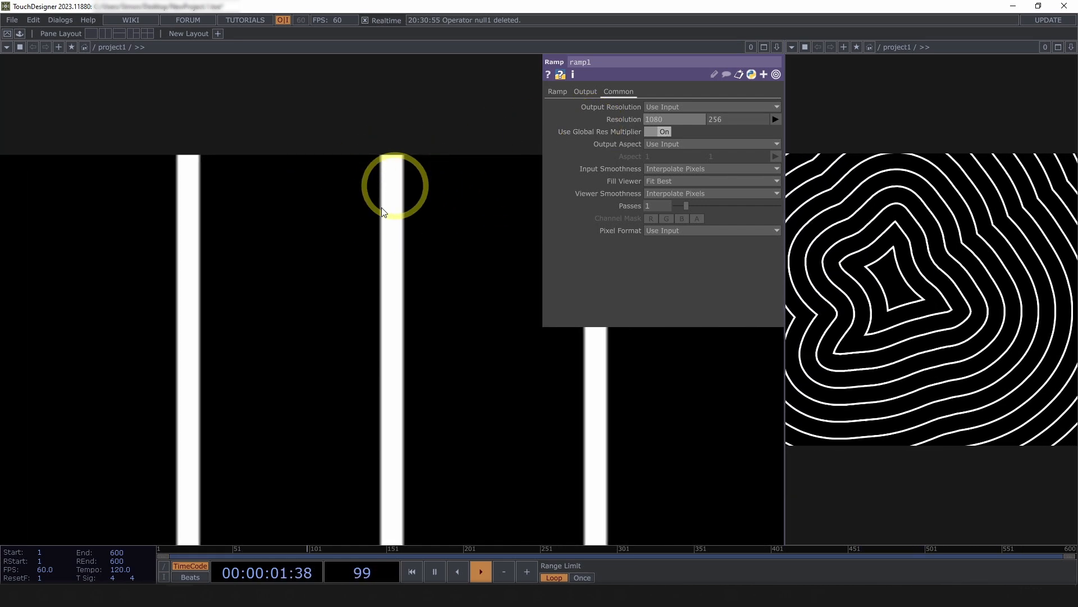
left_click(557, 91)
type("ma")
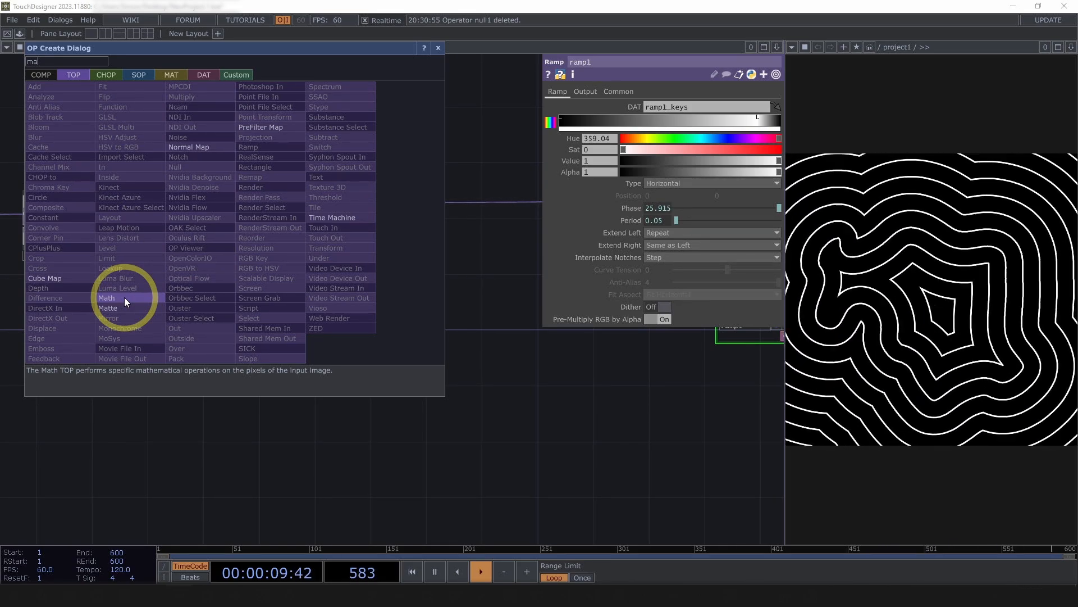
Branch res1 into math2 and a Limit TOP clamped at 1, plus ramp2 with period 0.02.
double_click(106, 297)
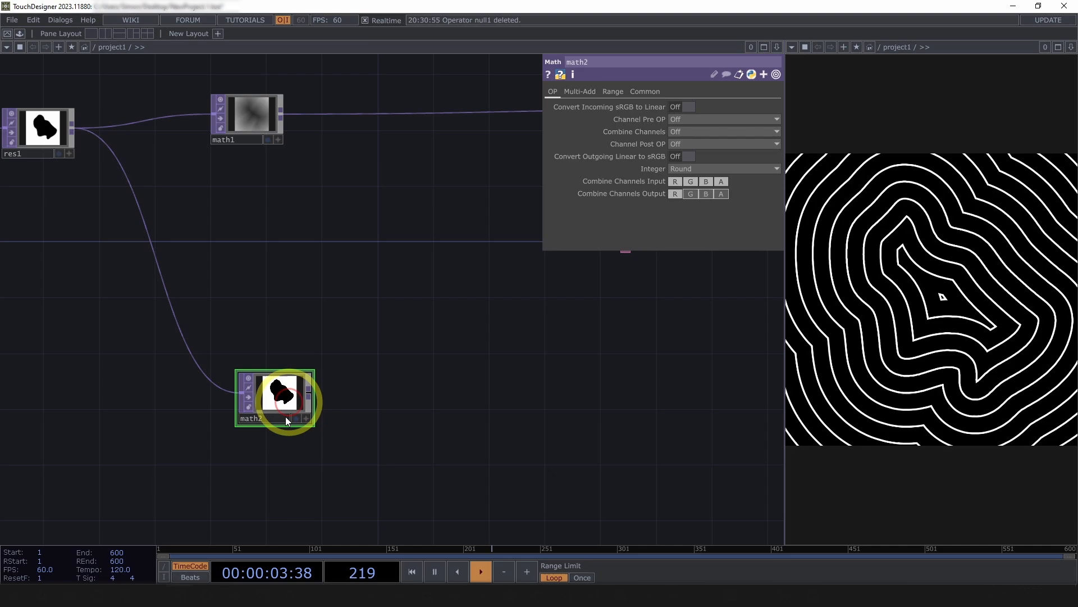
double_click(282, 395)
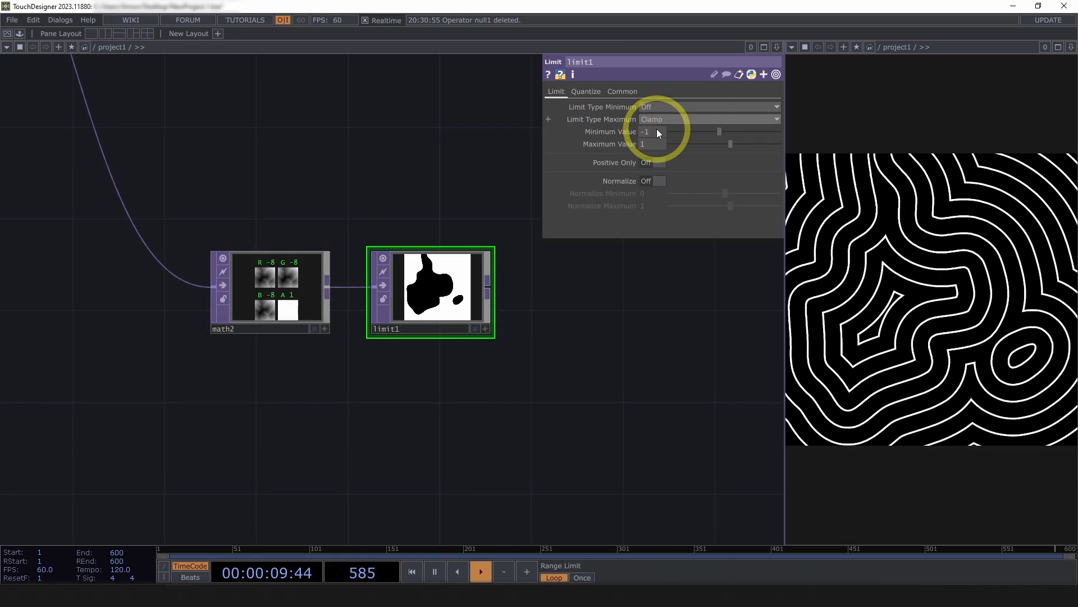
left_click(708, 106)
type("ma")
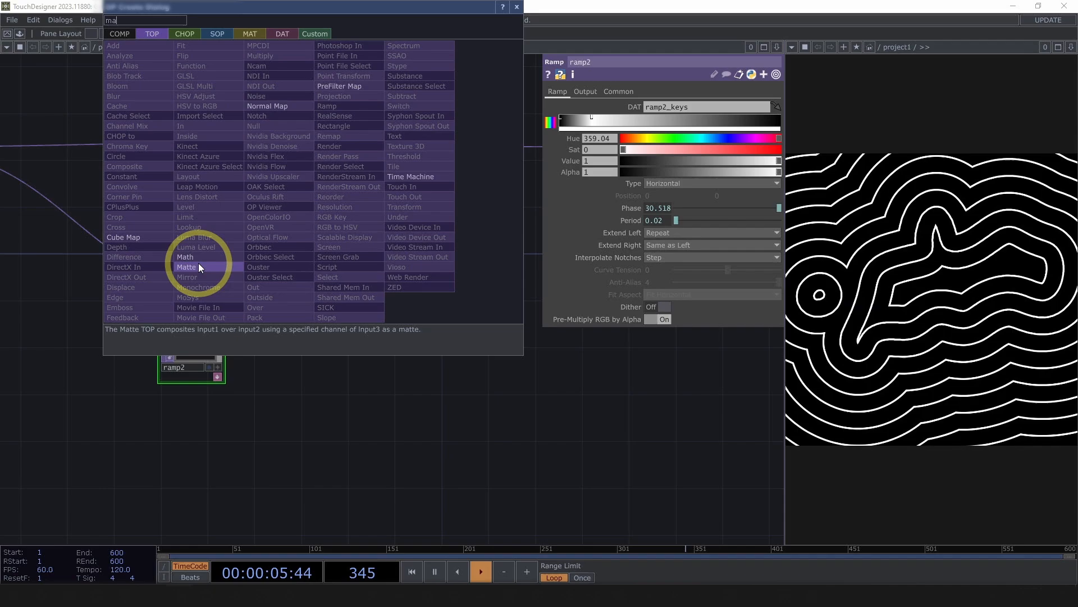
Add matte1 combining lookup1 and lookup2 through the limit1 mask, output to null1.
left_click(186, 267)
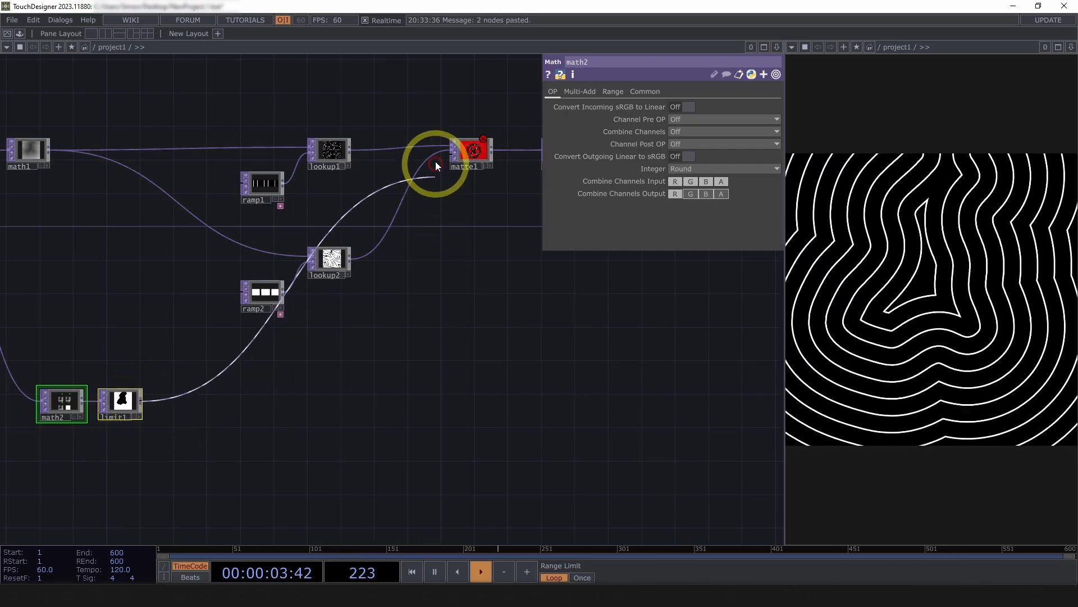
left_click(471, 150)
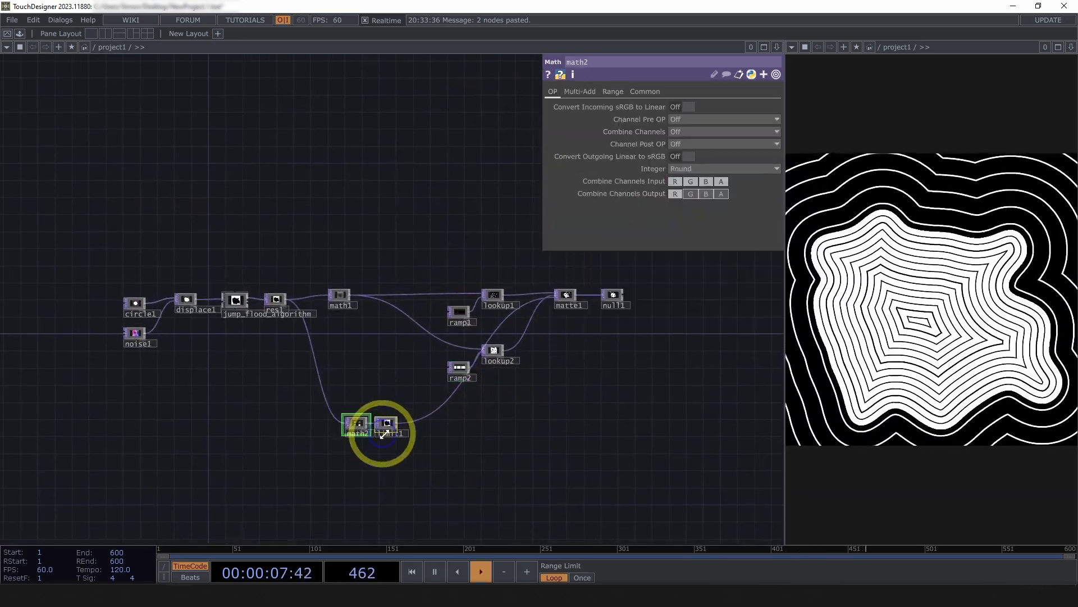
left_click(459, 370)
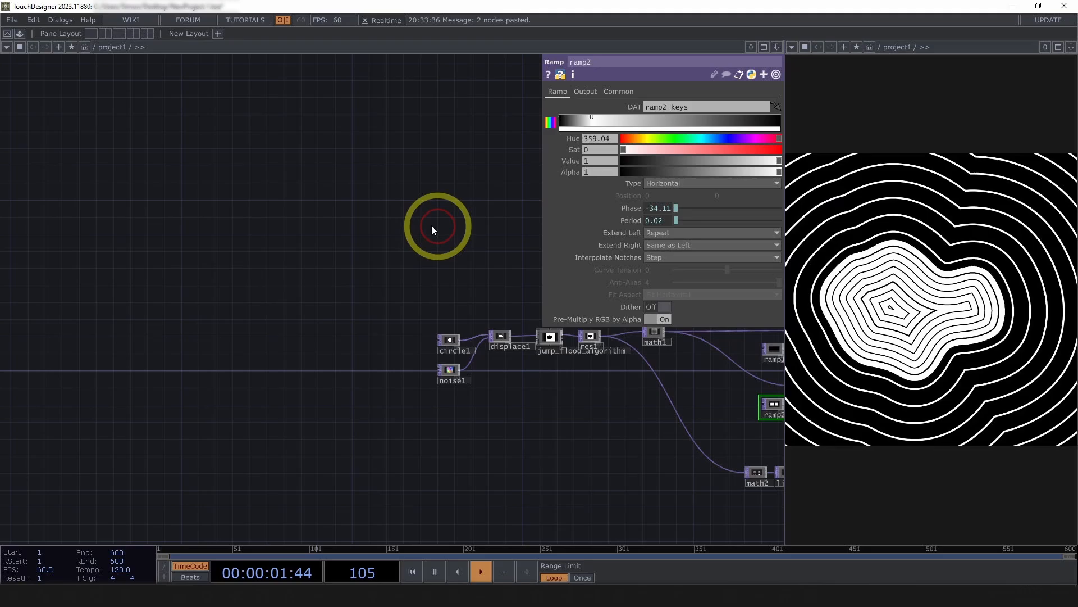
Add a webcam Video Device In TOP and a 1080×1080 Fit TOP after nvbackground1.
double_click(433, 227)
type("vi")
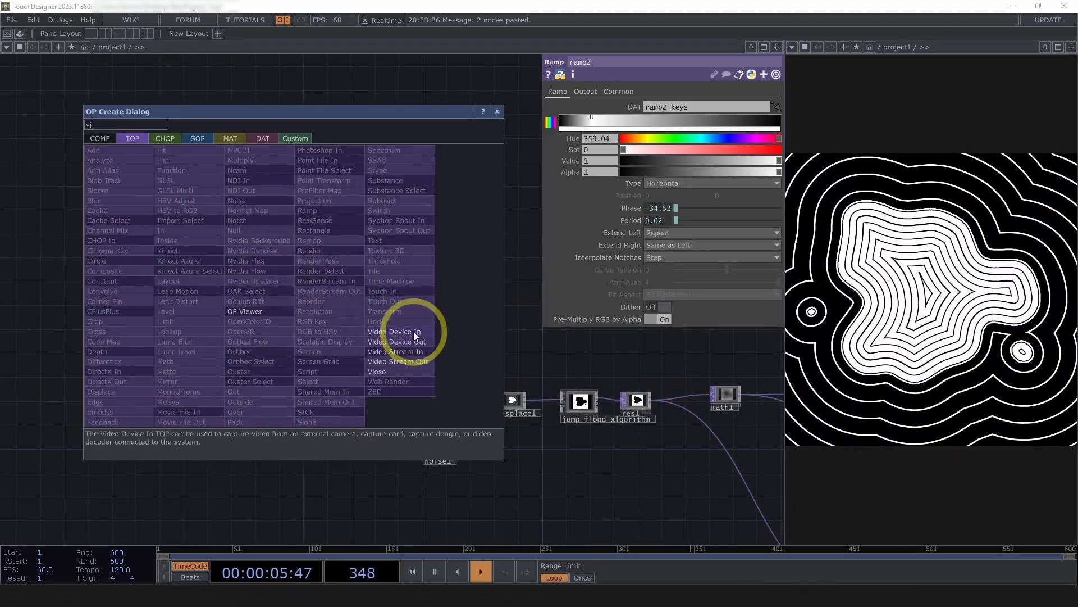
left_click(394, 331)
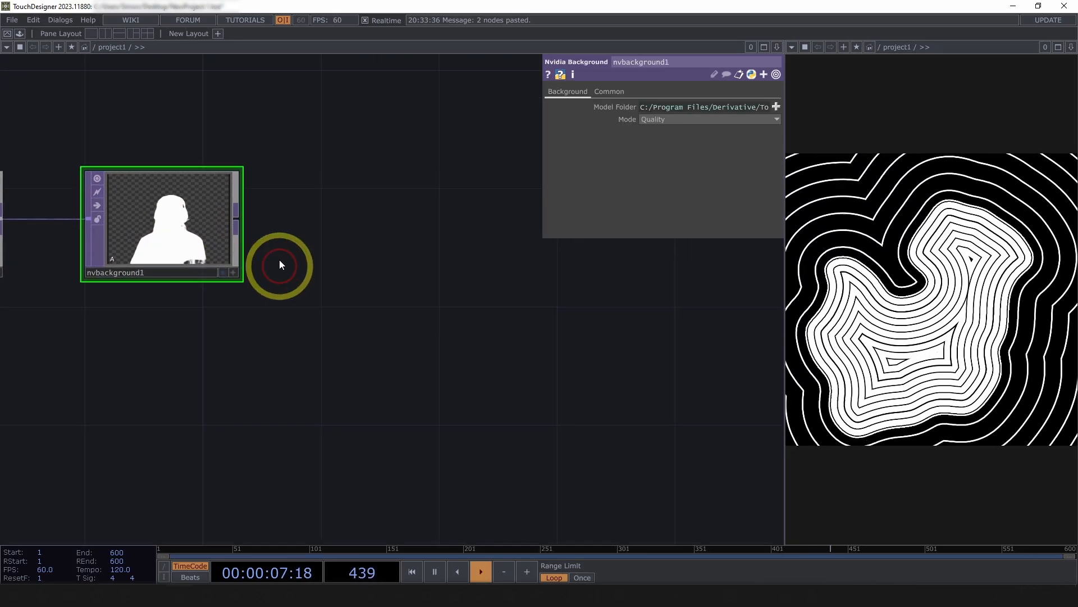
double_click(280, 265)
type("fi")
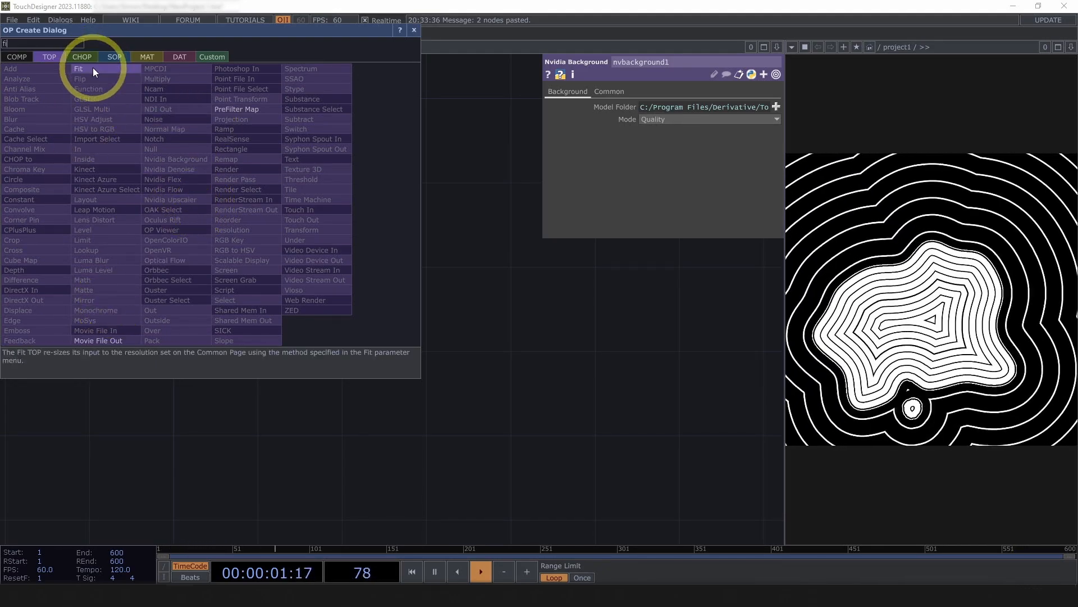
left_click(78, 68)
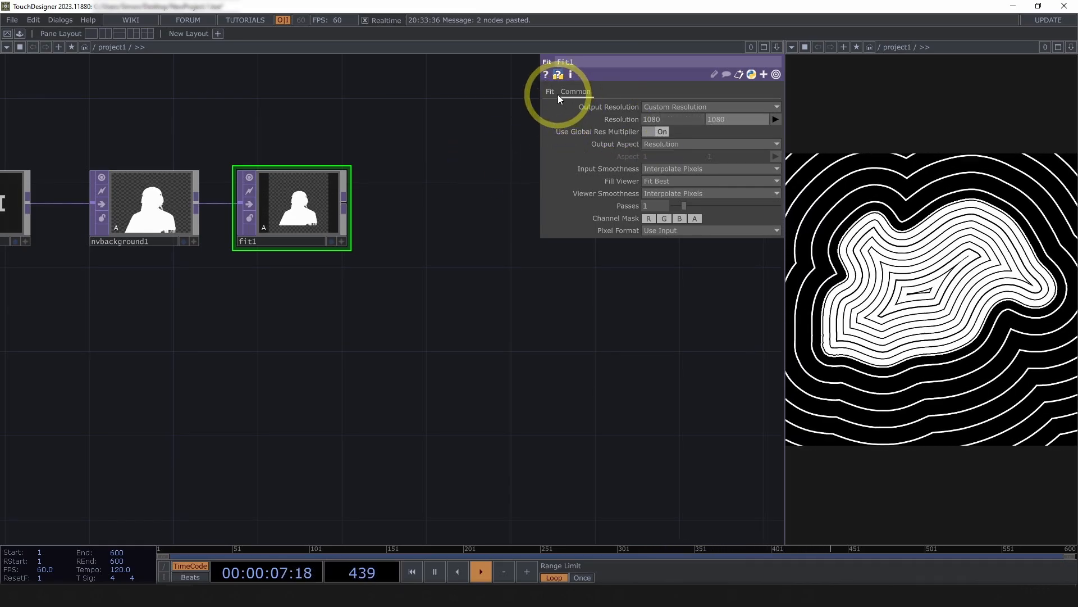
left_click(550, 91)
type("m")
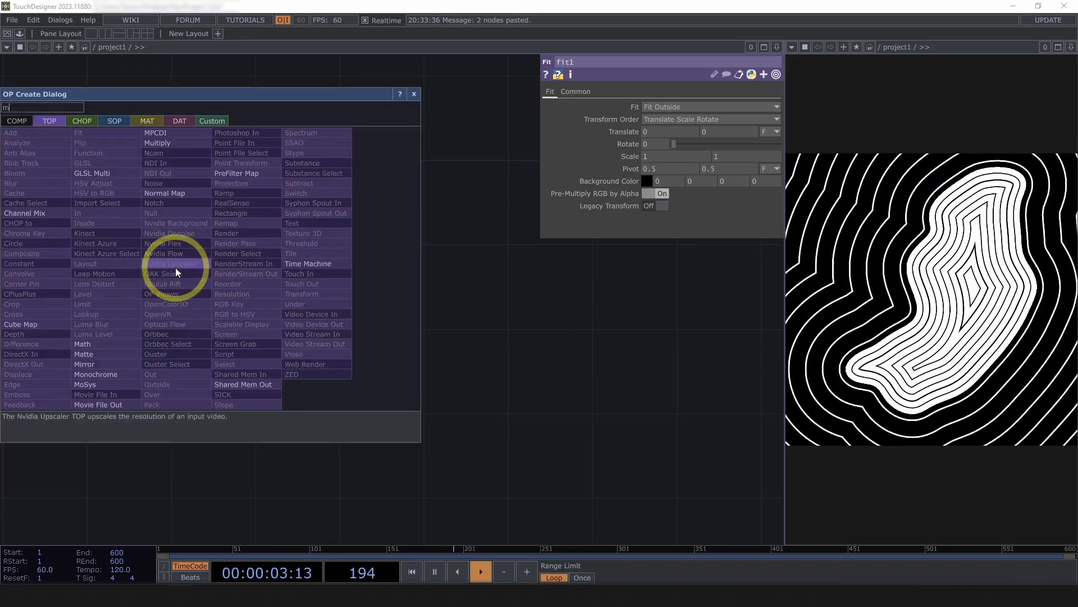
Add a Math TOP, output the Alpha channel in 32-bit float, and wire into jump_flood_algorithm.
left_click(82, 344)
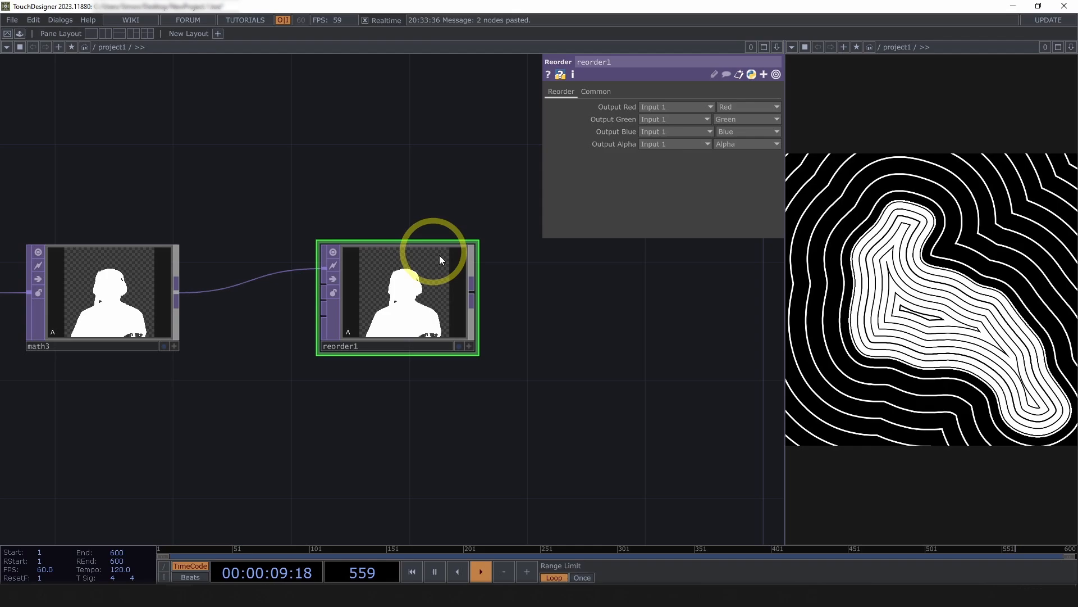
left_click(747, 106)
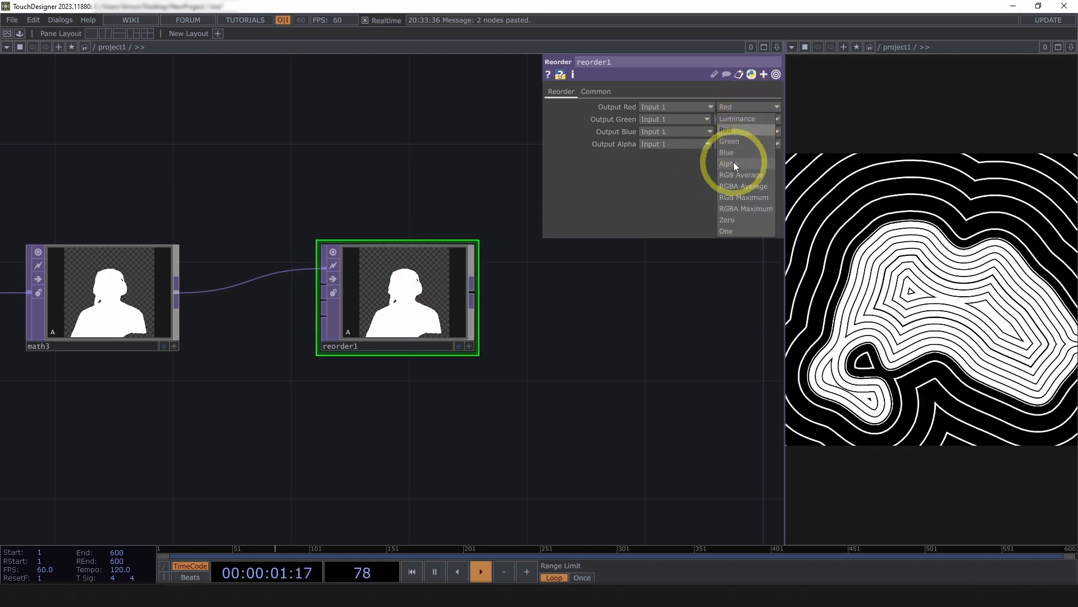
left_click(729, 164)
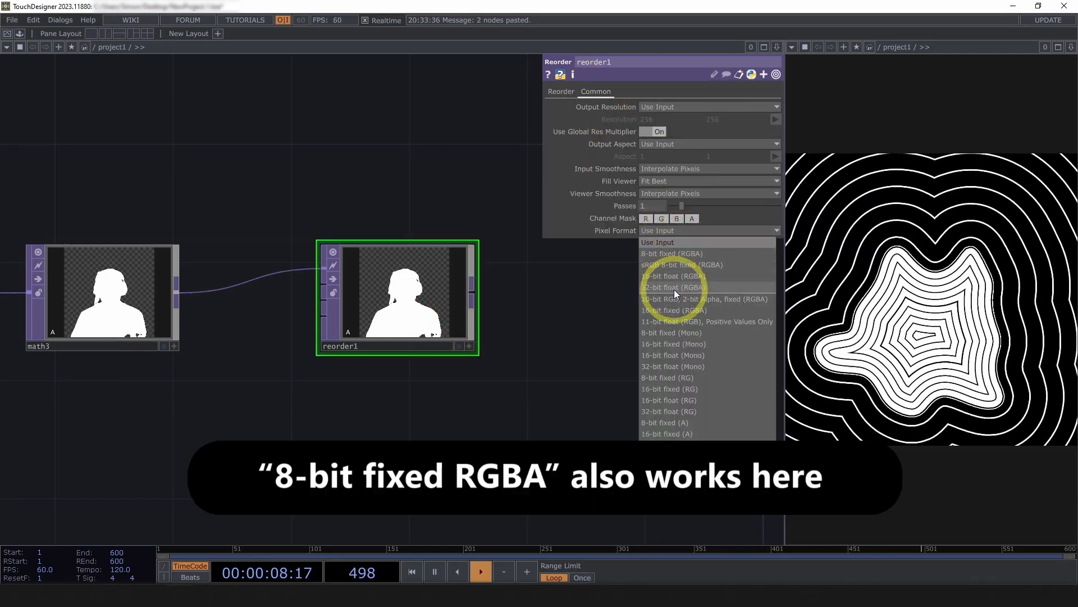
left_click(672, 287)
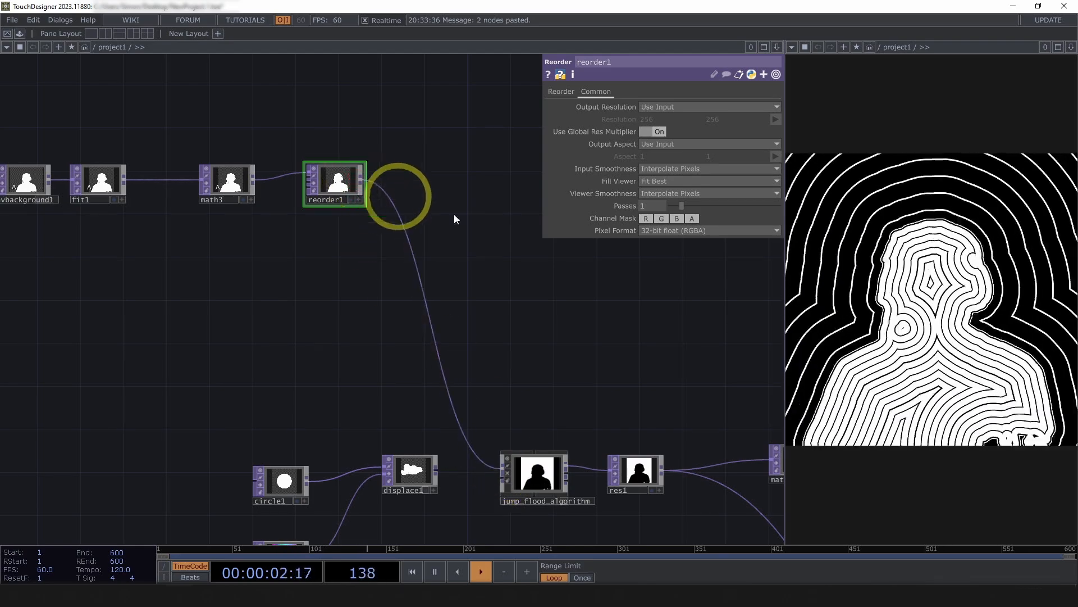
left_click(212, 182)
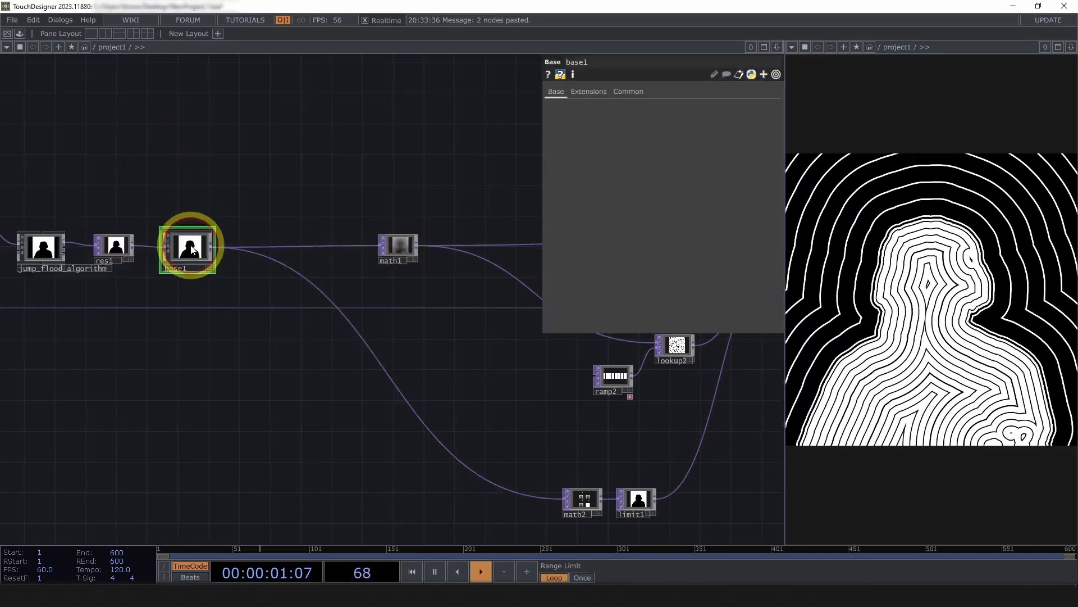
Inside base1, add a Feedback TOP and enable Blend between Inputs on switch1.
double_click(189, 248)
type("fe")
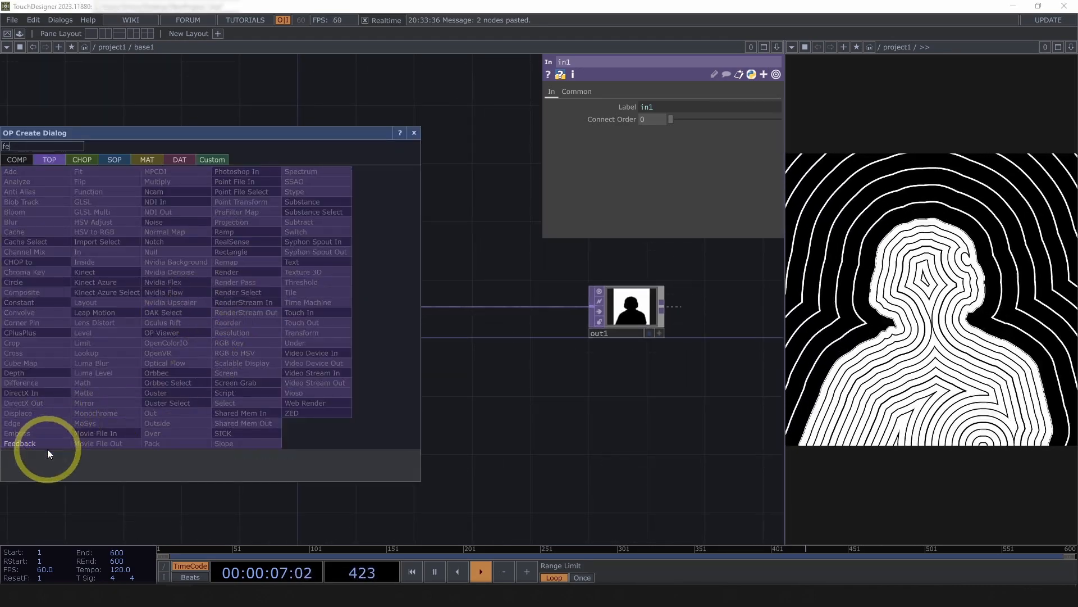
left_click(19, 443)
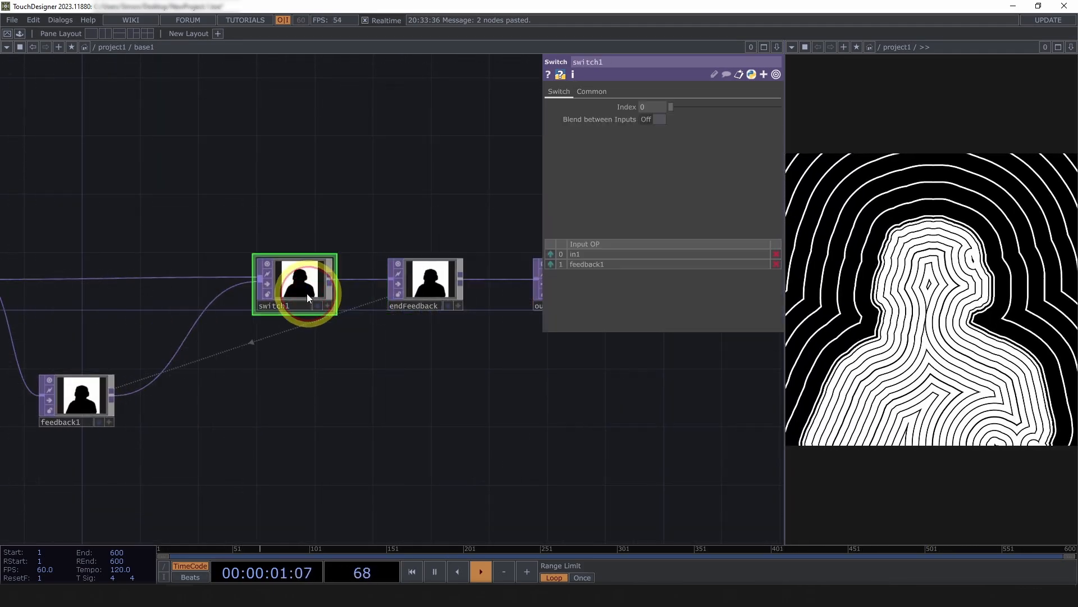
left_click(658, 119)
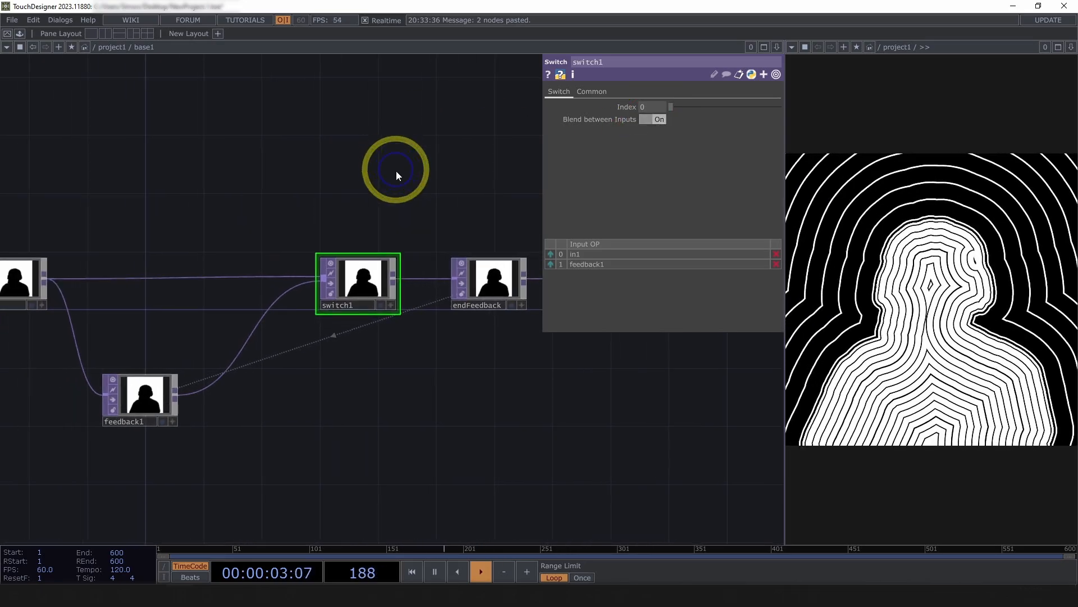
Add a custom Index parameter to base1 through Customize Component.
right_click(396, 171)
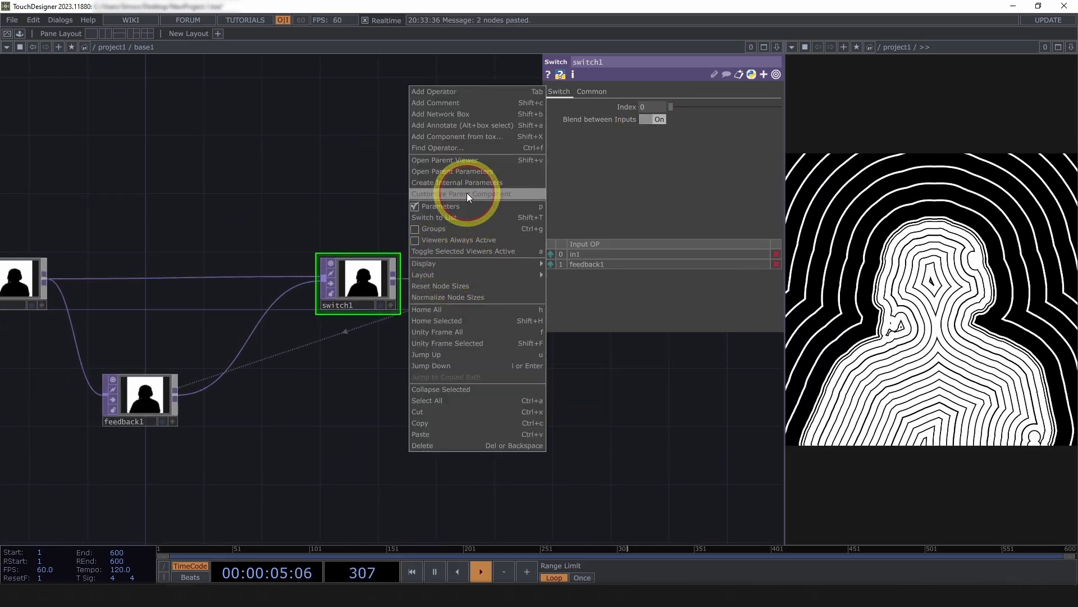
left_click(462, 193)
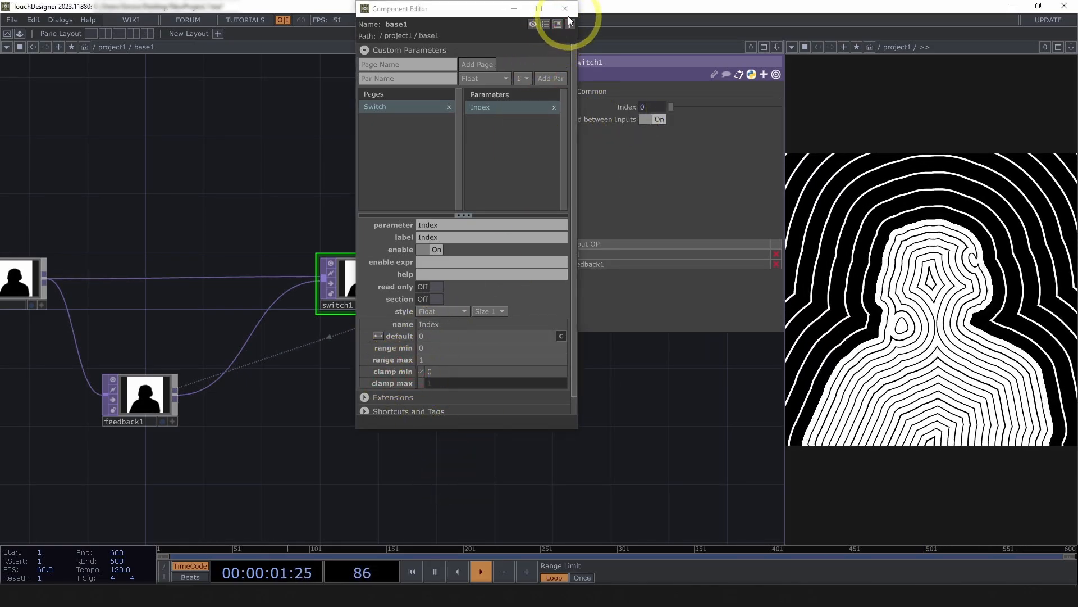
left_click(565, 9)
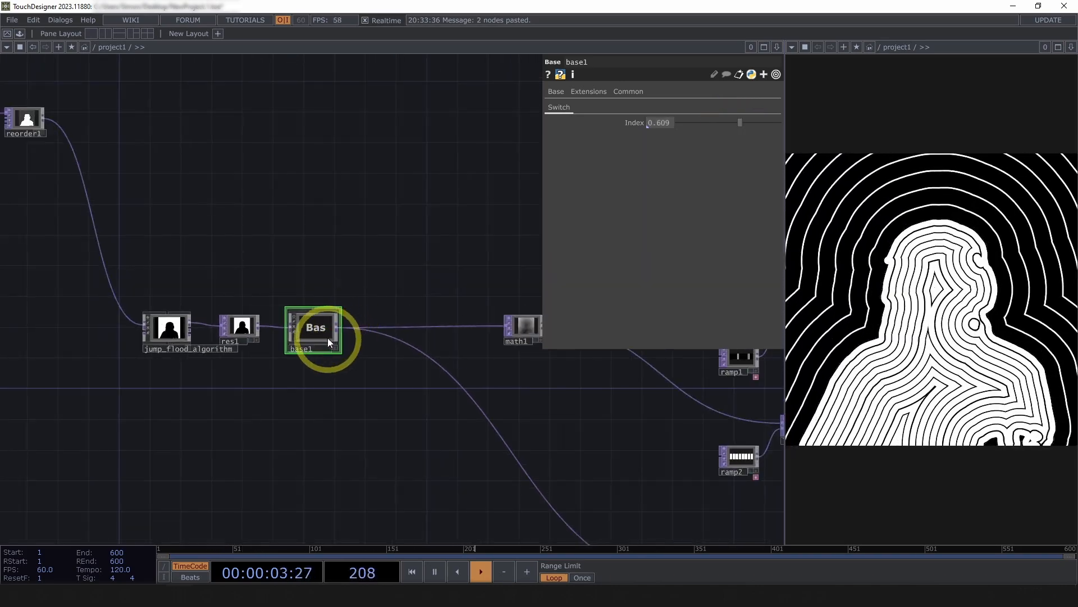
Reposition the blend component and wire its output into math2.
left_click_drag(315, 327, 374, 320)
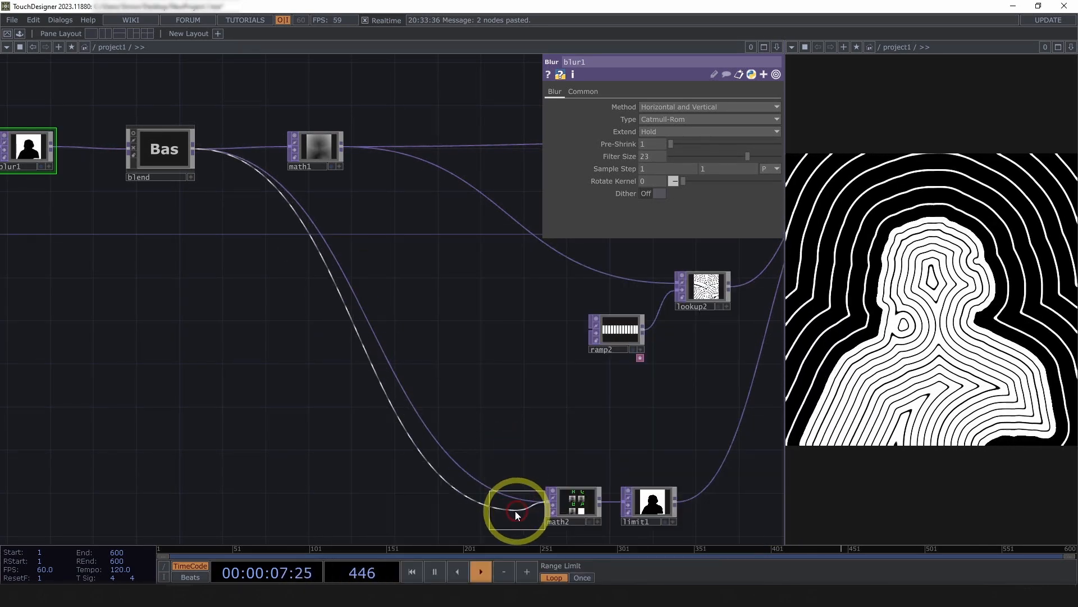
left_click(498, 502)
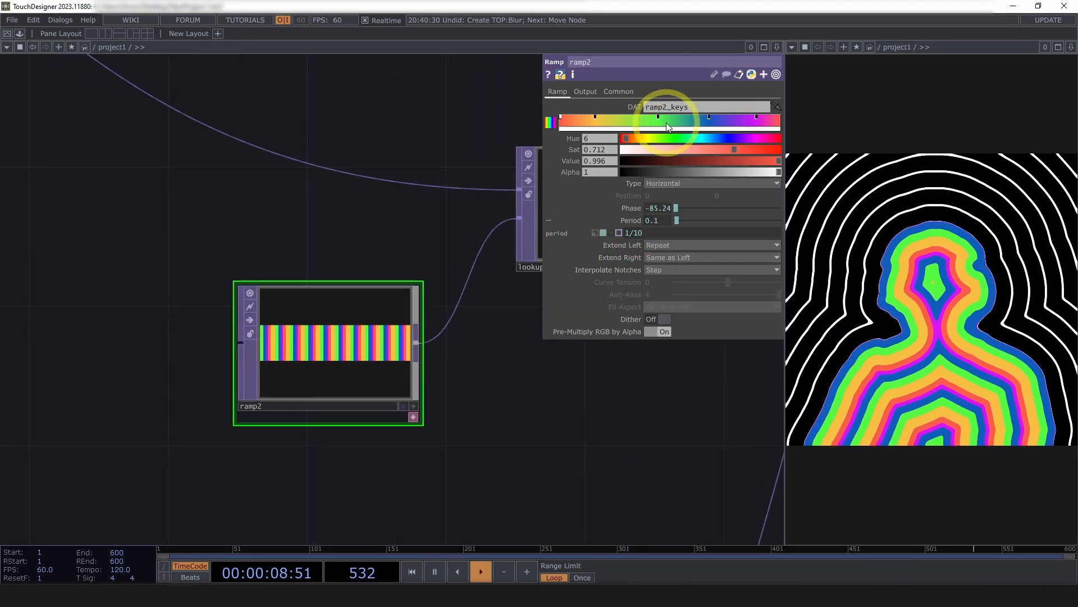
Adjust ramp2's rainbow colour keys with Ease-in, Ease-out interpolation, then select ramp1.
left_click(695, 117)
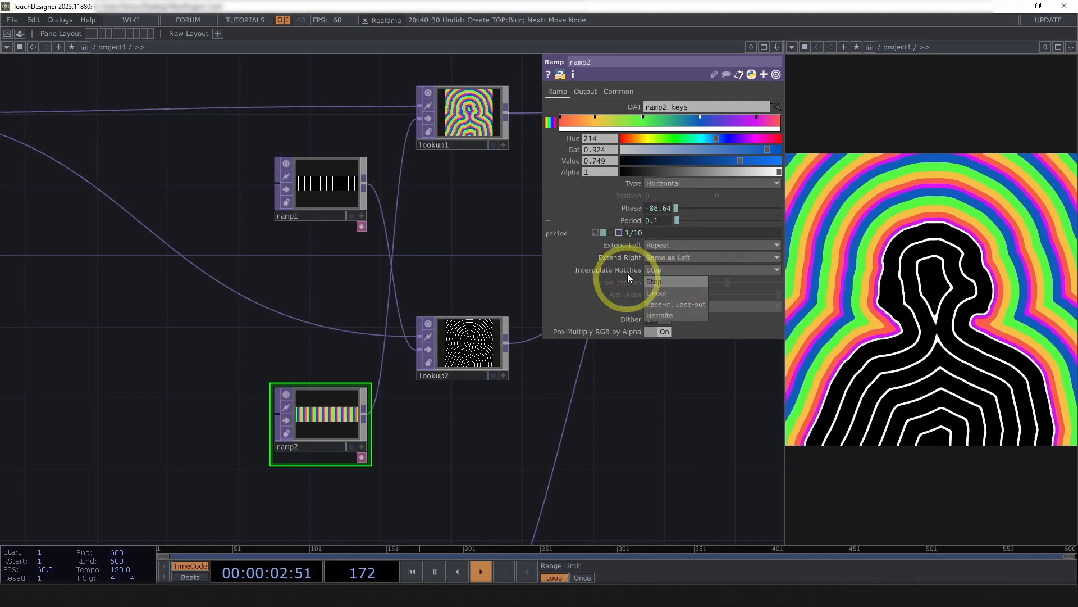
left_click(657, 293)
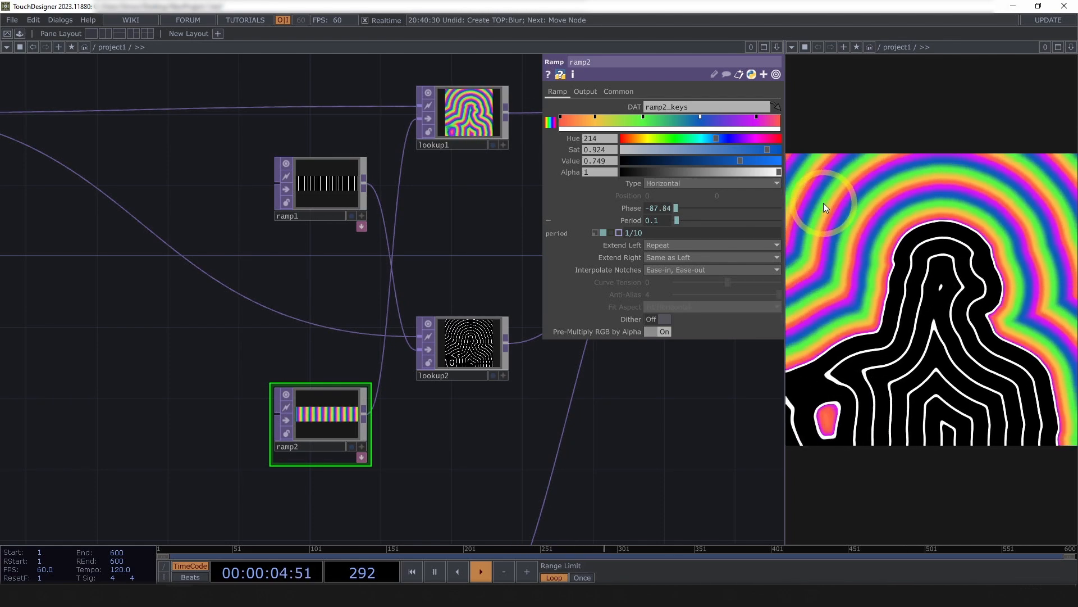
left_click(319, 190)
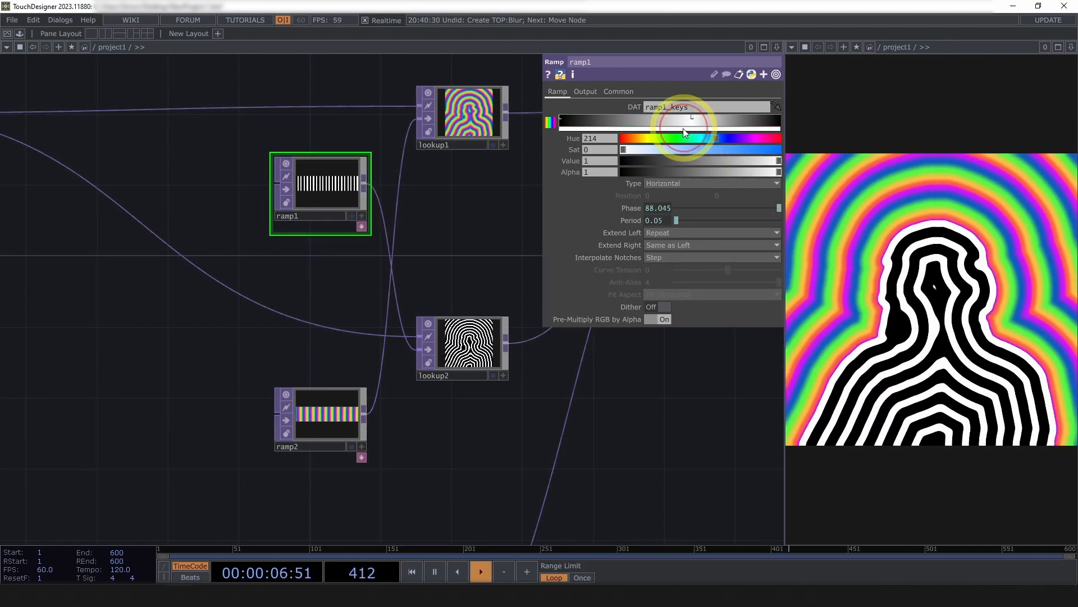